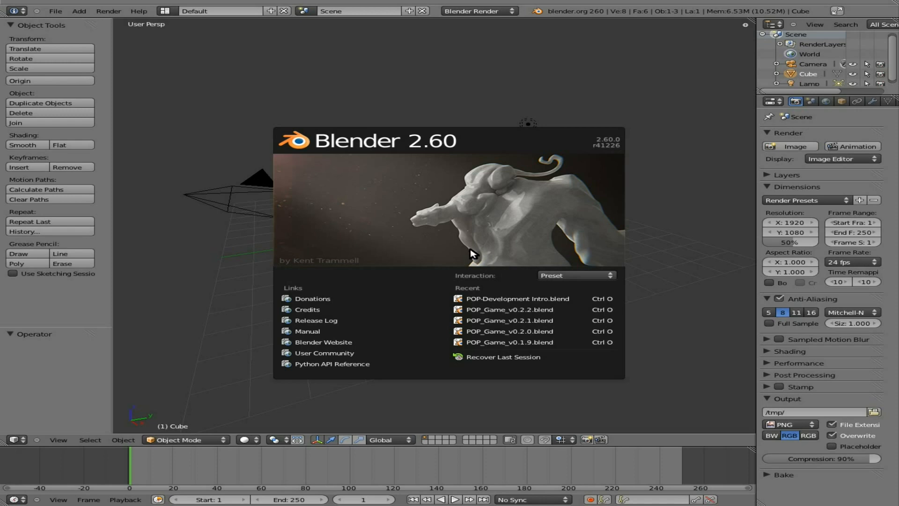
pyautogui.moveTo(539, 232)
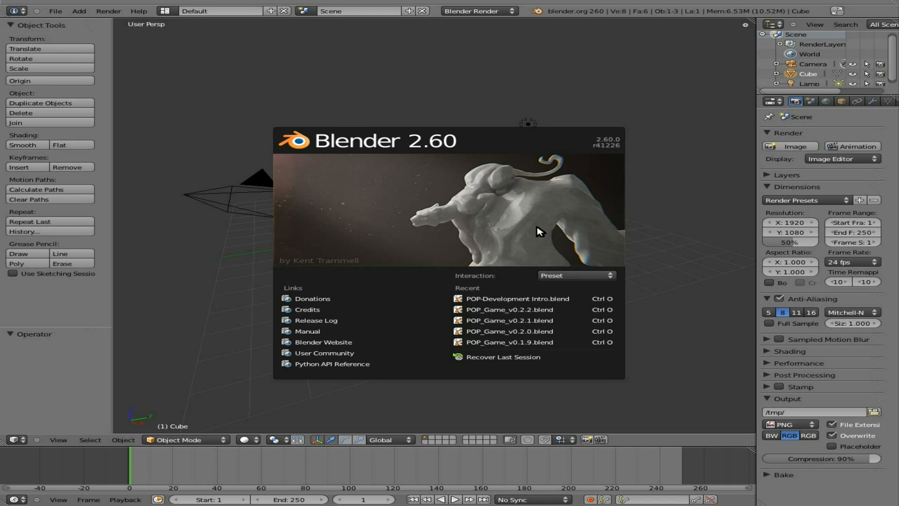
pyautogui.moveTo(478, 226)
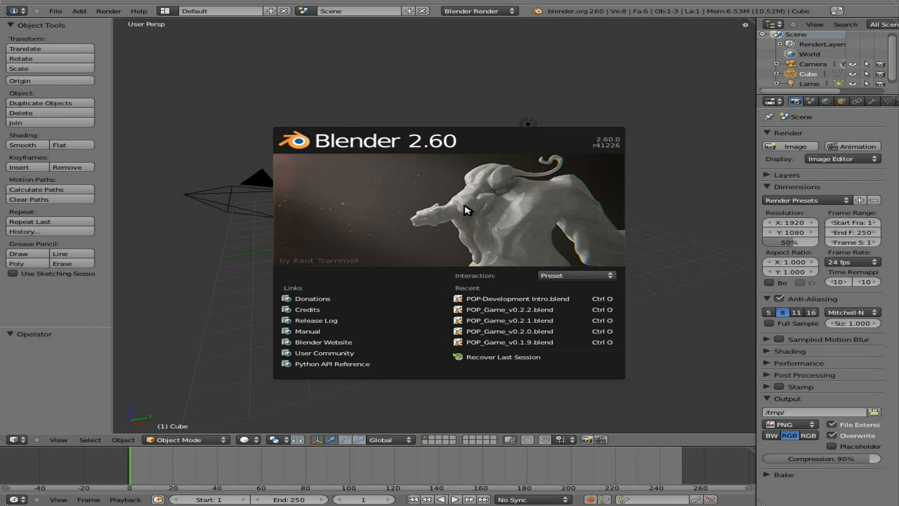
pyautogui.moveTo(447, 178)
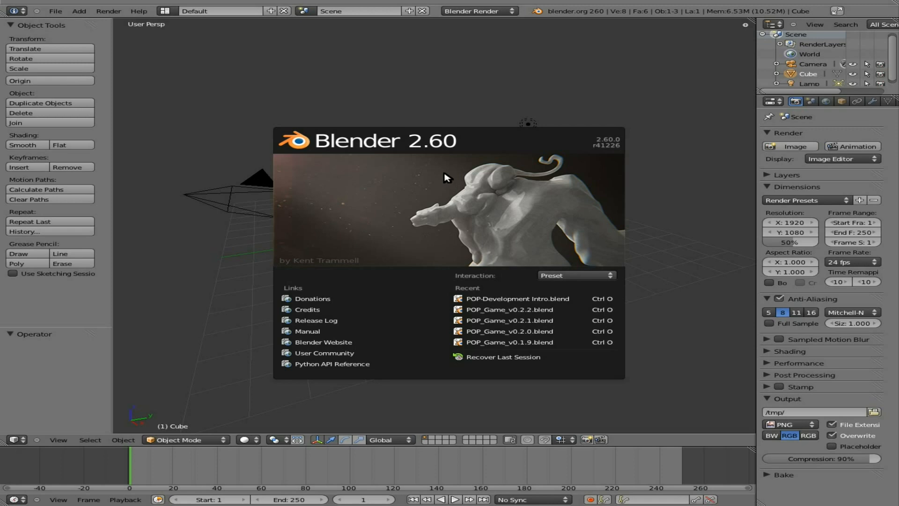
pyautogui.moveTo(74, 306)
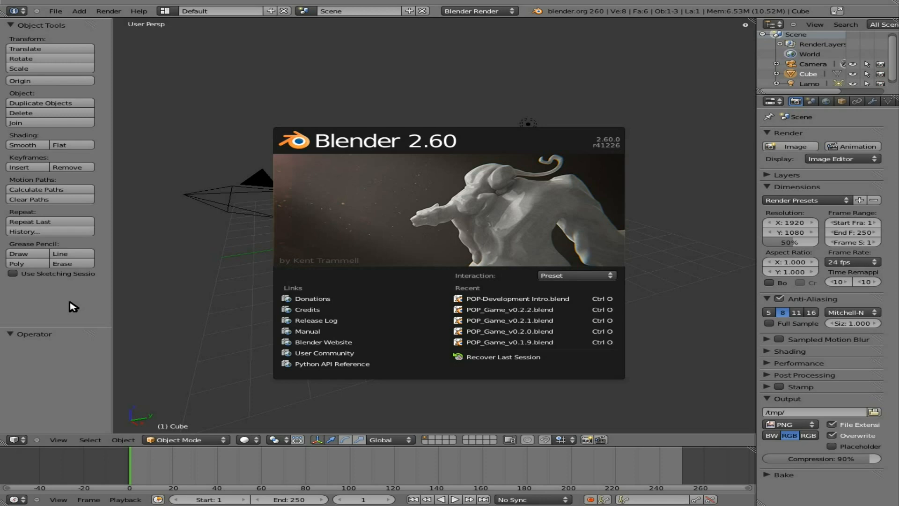
# Step: Dismiss the Blender 2.60 welcome splash screen by clicking outside it
pyautogui.click(223, 301)
pyautogui.write('camer')
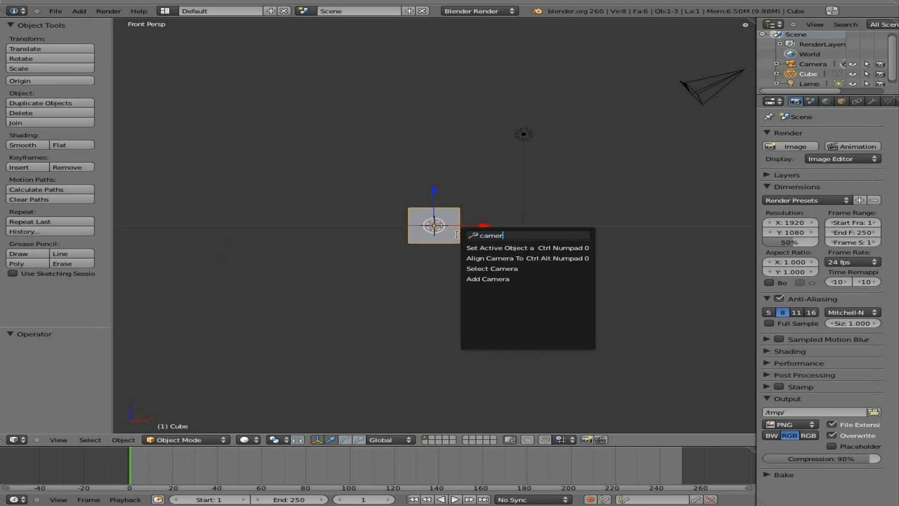
pyautogui.moveTo(526, 257)
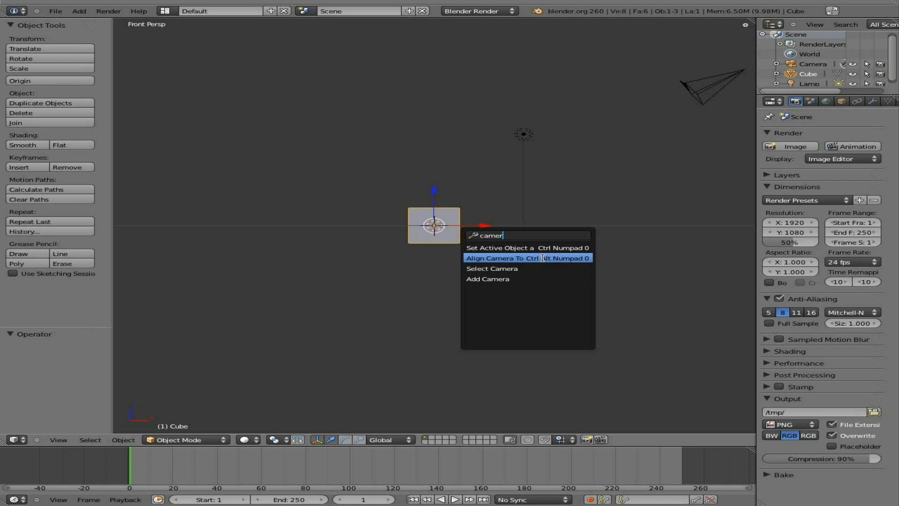
# Step: Align the scene camera to the current front view using Align Camera To View
pyautogui.click(505, 257)
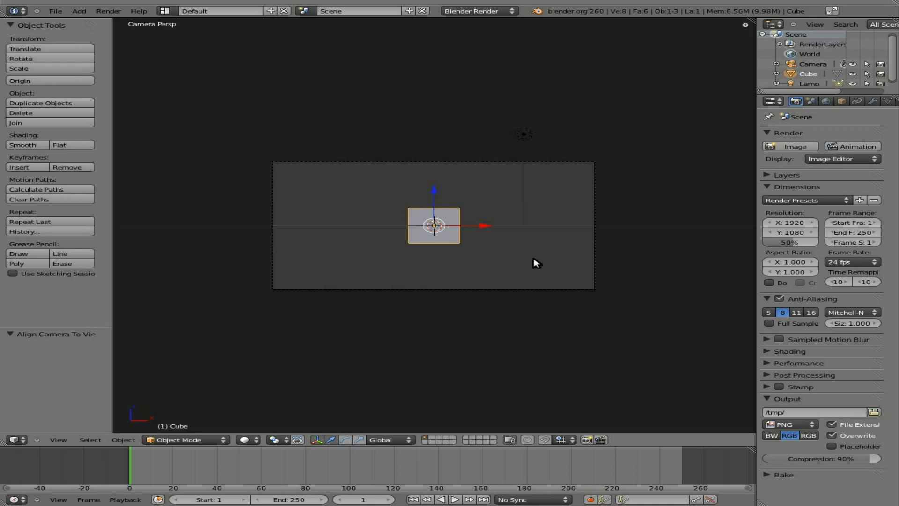
pyautogui.moveTo(457, 250)
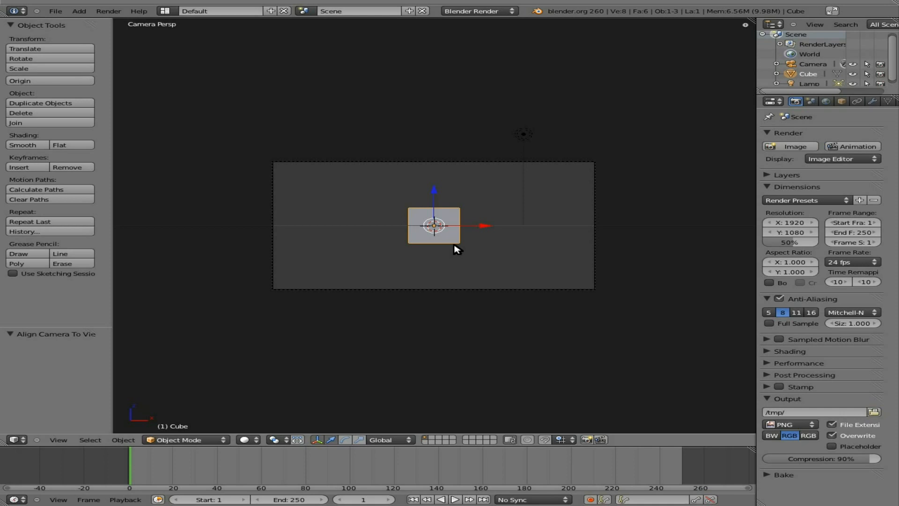
pyautogui.moveTo(429, 246)
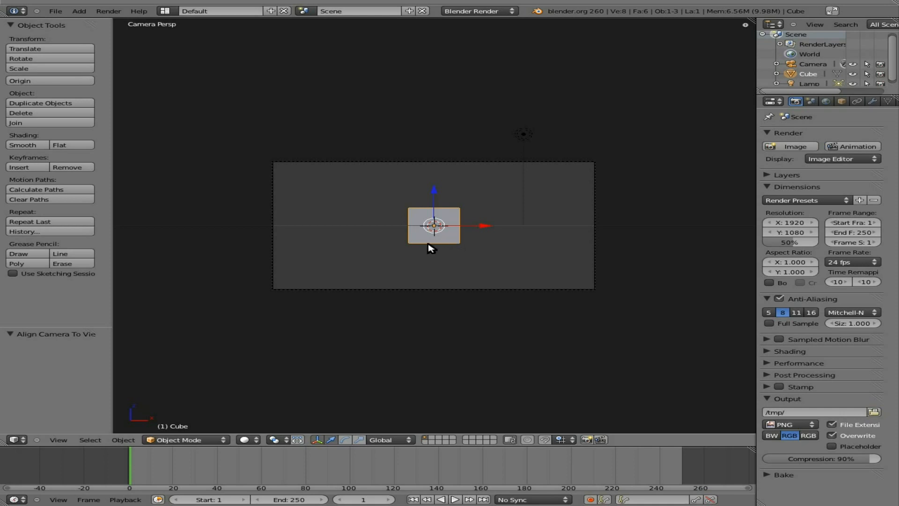
# Step: Move the cube right of centre and switch to camera view
pyautogui.moveTo(434, 225); pyautogui.dragTo(362, 221)
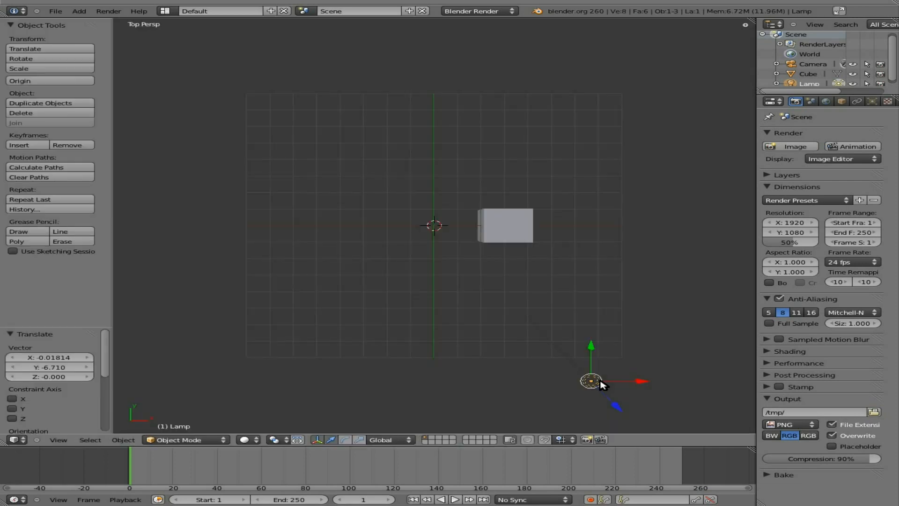
pyautogui.press('KP_0')
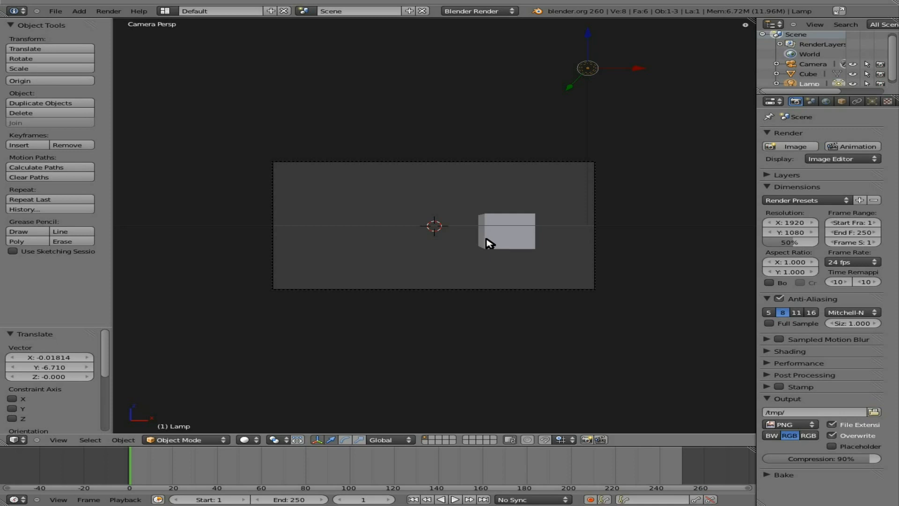
pyautogui.moveTo(282, 337)
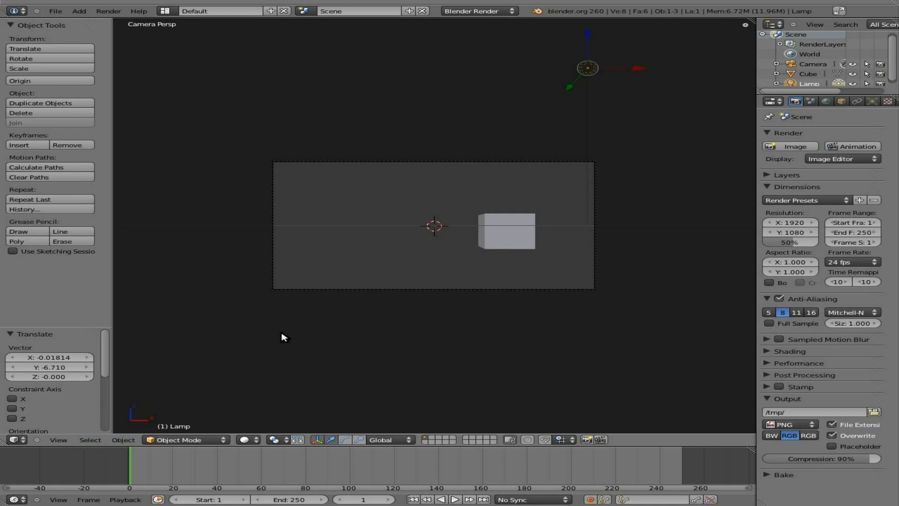
pyautogui.moveTo(259, 241)
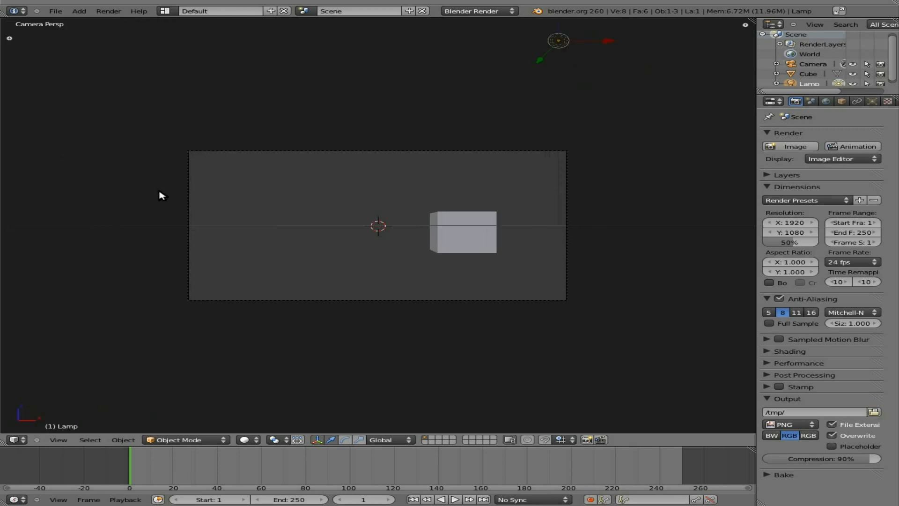
# Step: Load /tmp/firewood.avi as the camera view's background image
pyautogui.press('n')
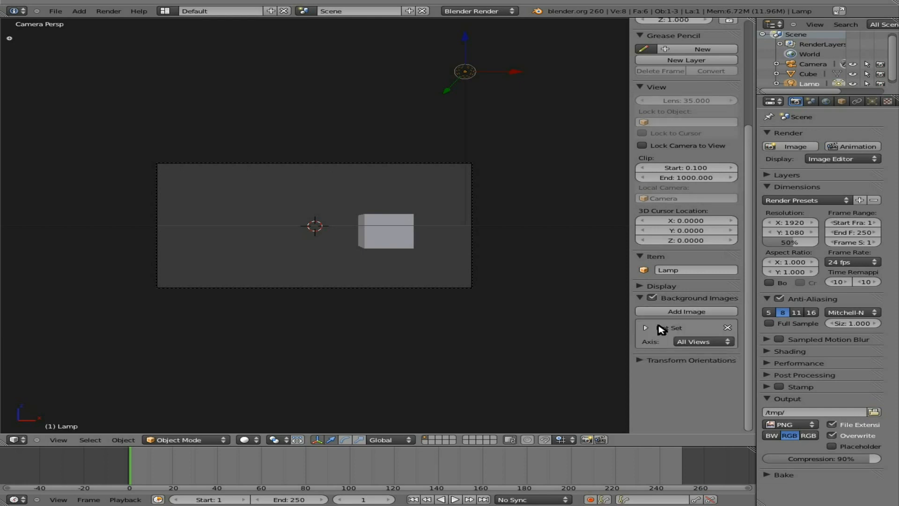
pyautogui.click(686, 312)
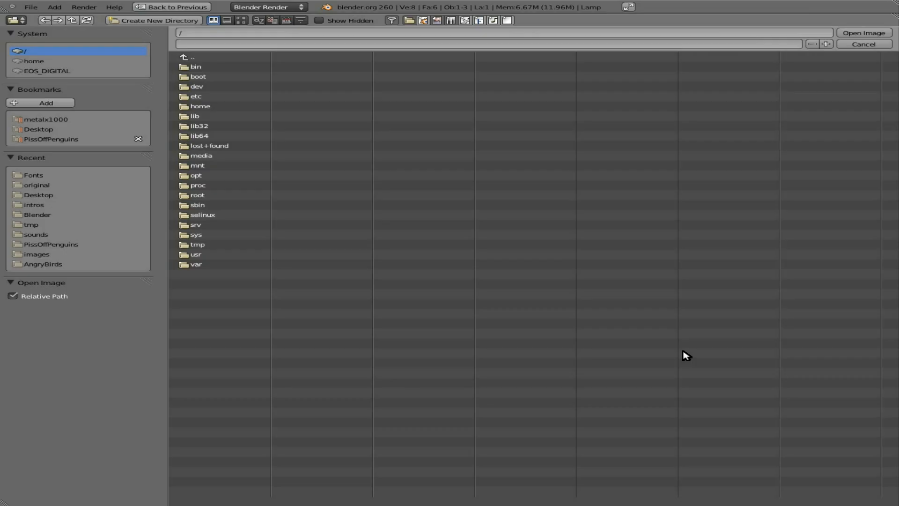
pyautogui.click(29, 224)
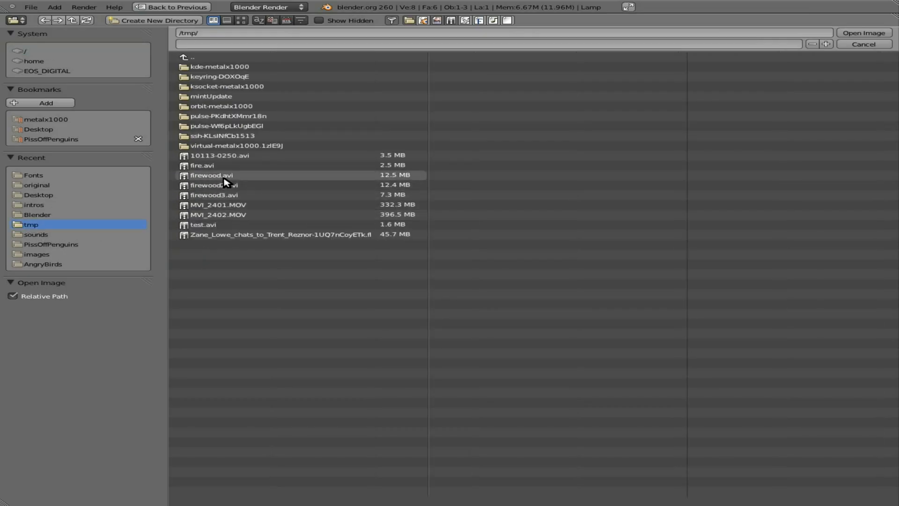
pyautogui.click(211, 175)
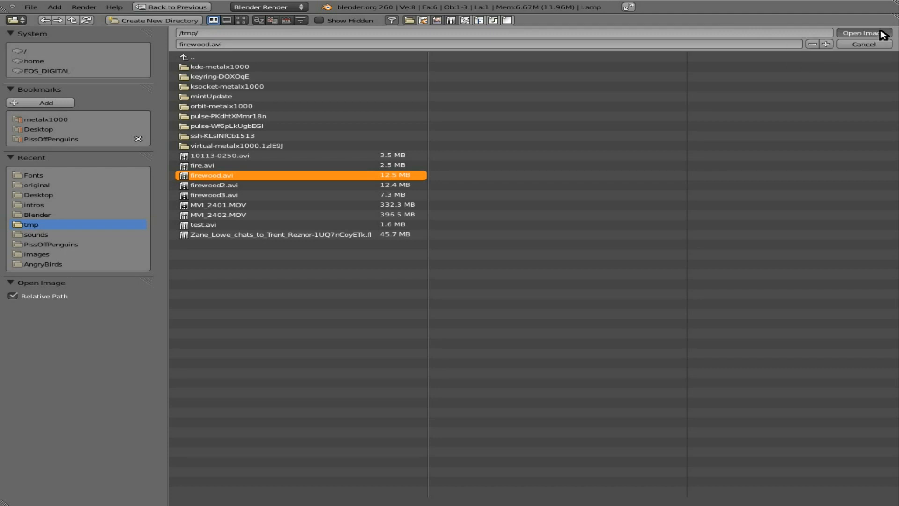
pyautogui.click(867, 32)
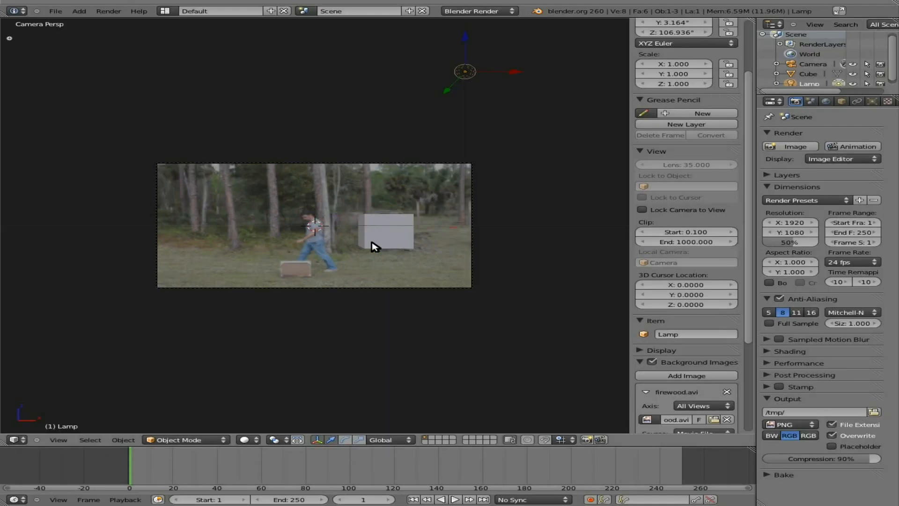
# Step: Move the cube onto the footage's ground and scale it to X 0.576, Y 0.356, Z 0.356
pyautogui.click(454, 499)
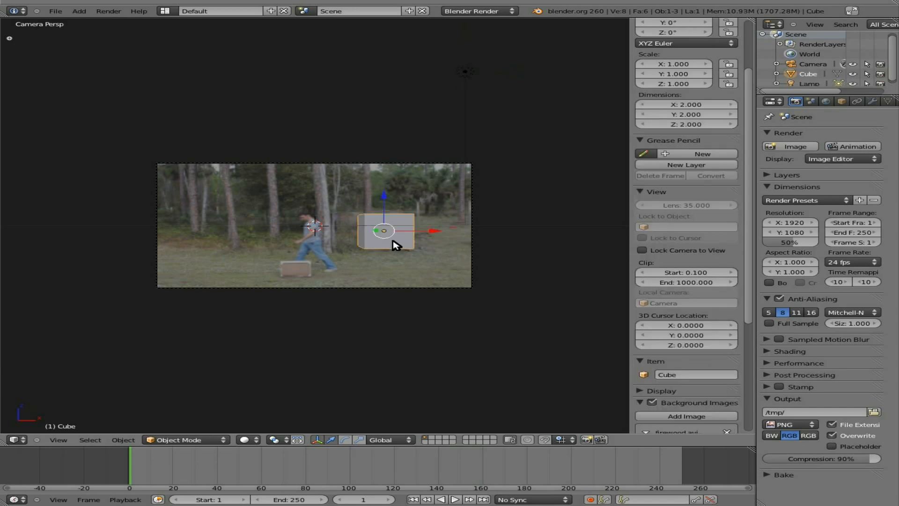
pyautogui.moveTo(383, 230); pyautogui.dragTo(297, 265)
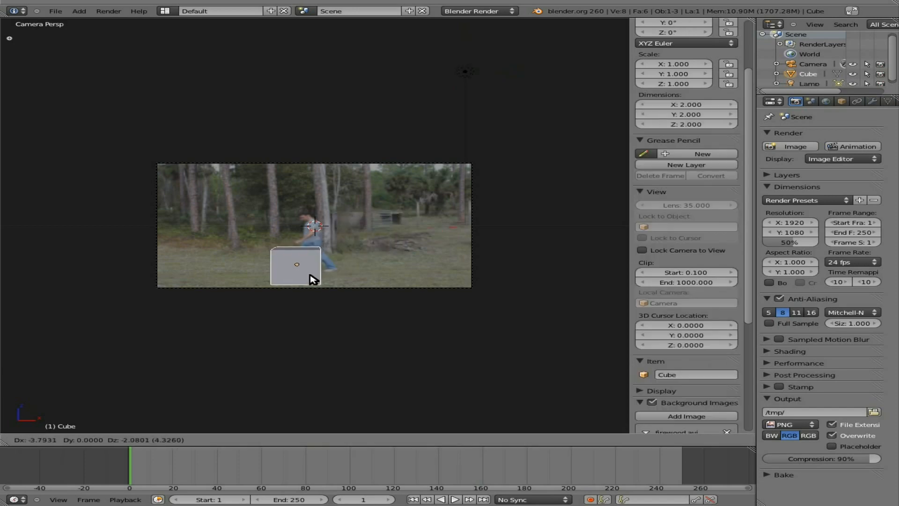
pyautogui.click(296, 265)
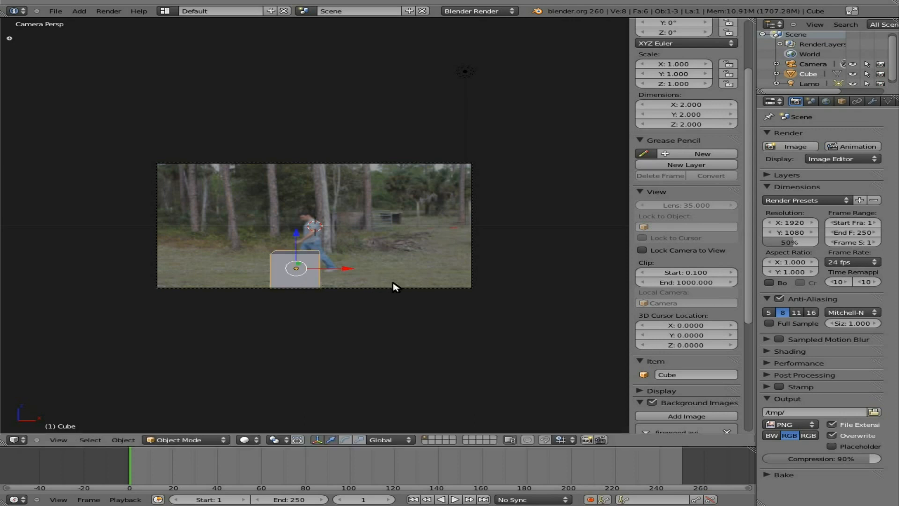
pyautogui.moveTo(396, 287); pyautogui.dragTo(336, 267)
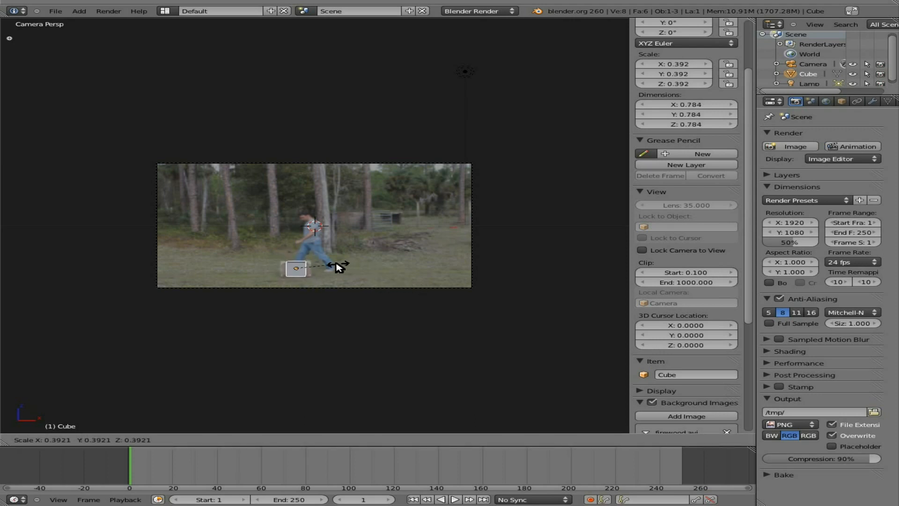
pyautogui.moveTo(337, 266); pyautogui.dragTo(355, 273)
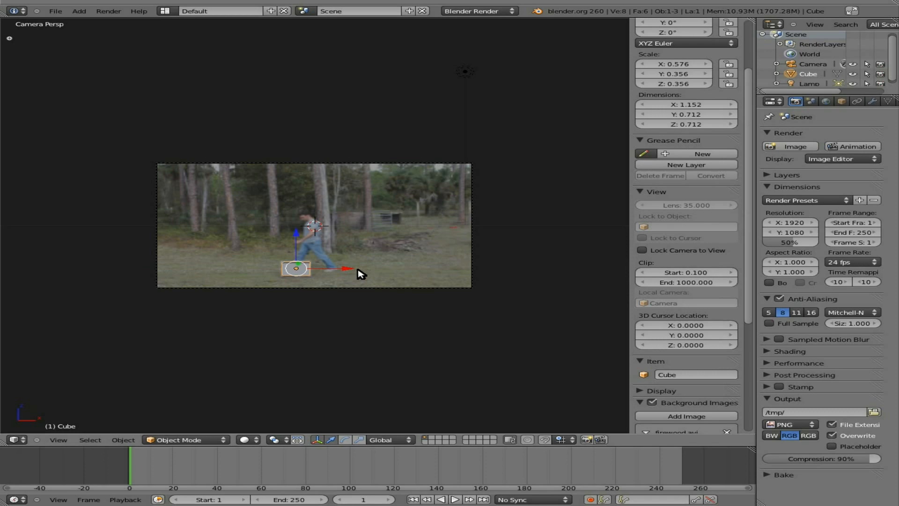
pyautogui.moveTo(354, 253)
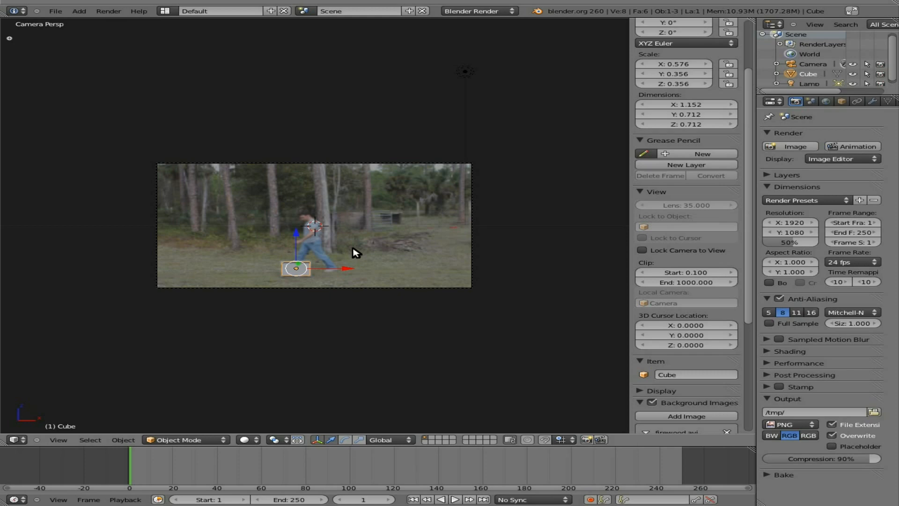
pyautogui.moveTo(327, 270)
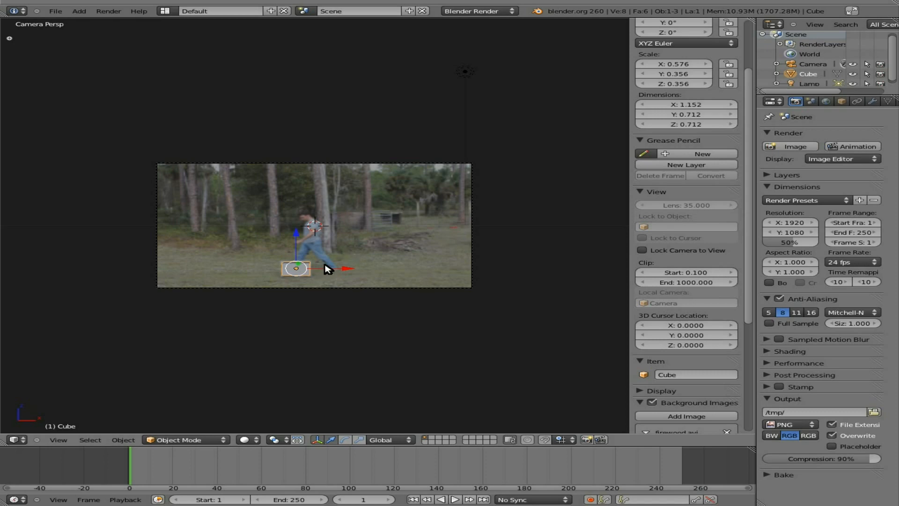
# Step: At frame 192, insert a LocRotScale keyframe on the box
pyautogui.click(454, 499)
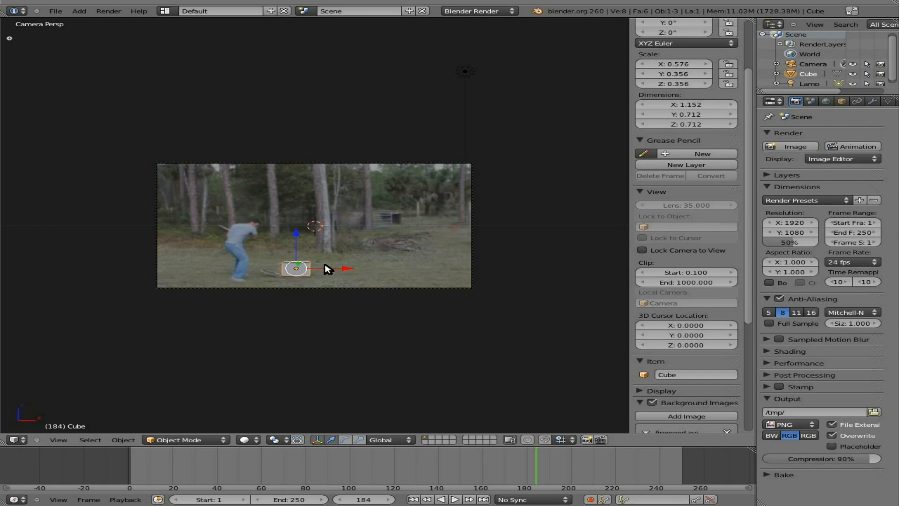
pyautogui.click(412, 498)
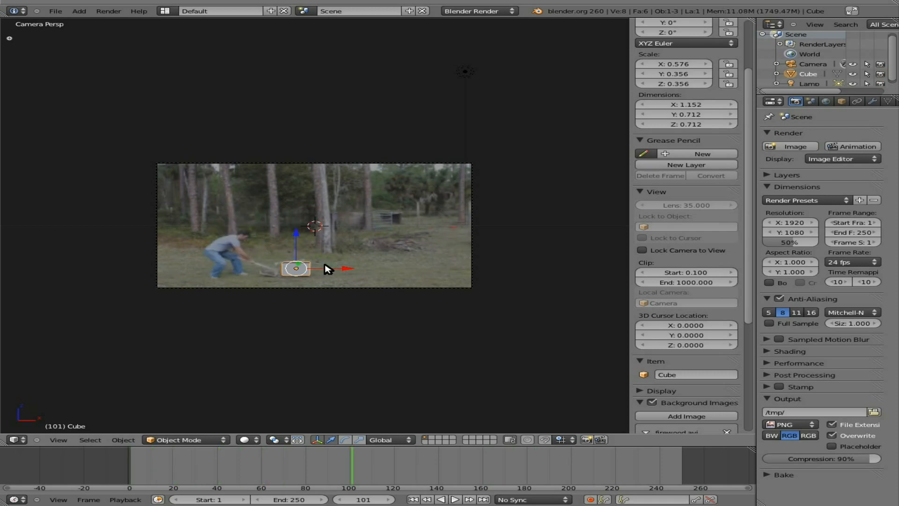
pyautogui.click(505, 465)
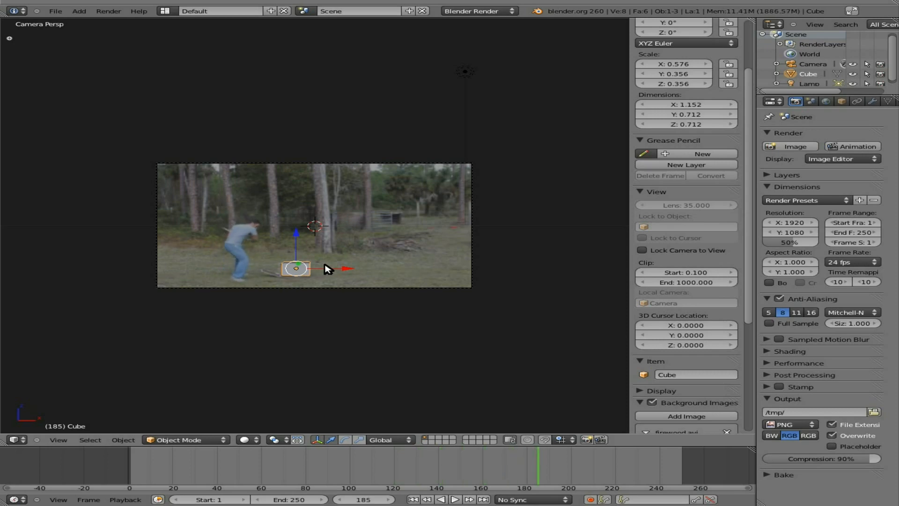
pyautogui.click(470, 498)
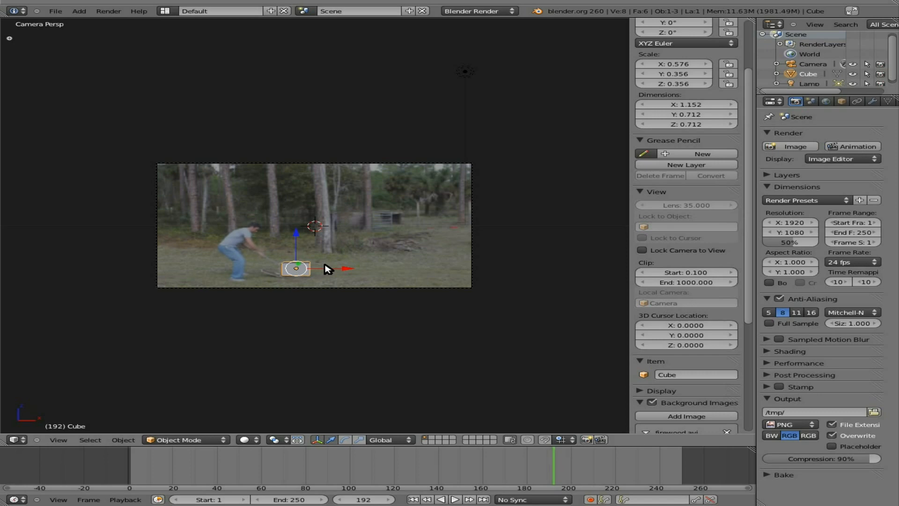
pyautogui.moveTo(279, 279)
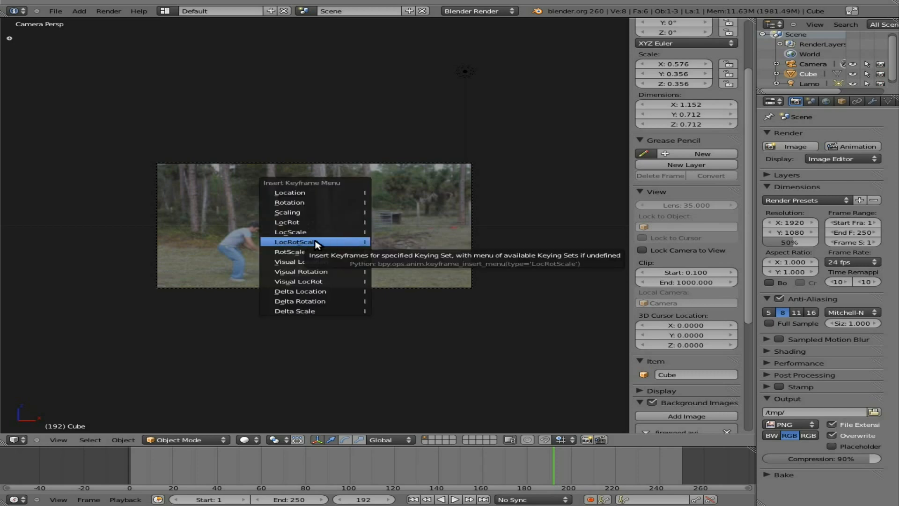
pyautogui.click(296, 241)
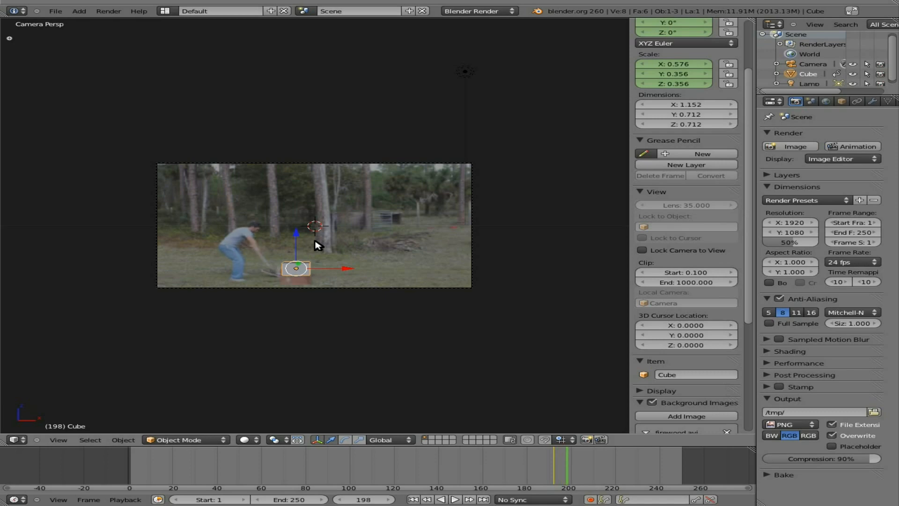
# Step: At frame 201, move the box and insert a second LocRotScale keyframe
pyautogui.click(454, 498)
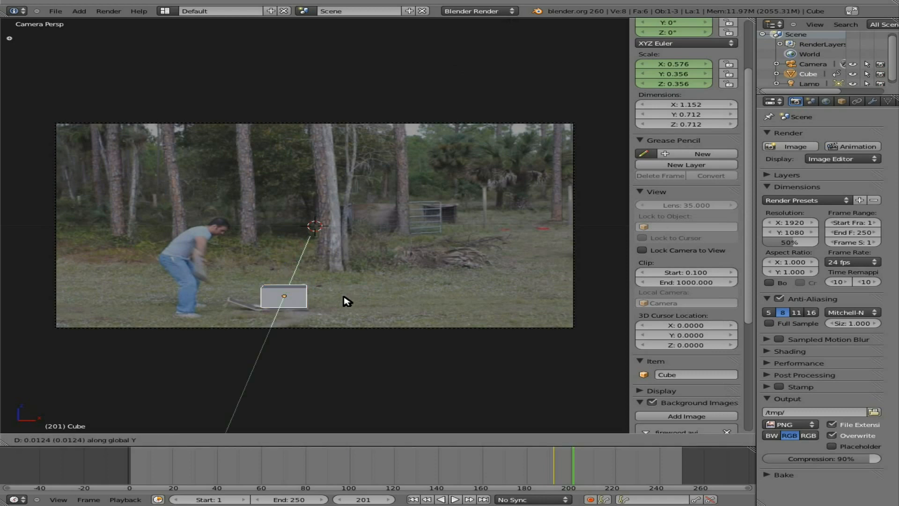
pyautogui.moveTo(284, 296); pyautogui.dragTo(258, 350)
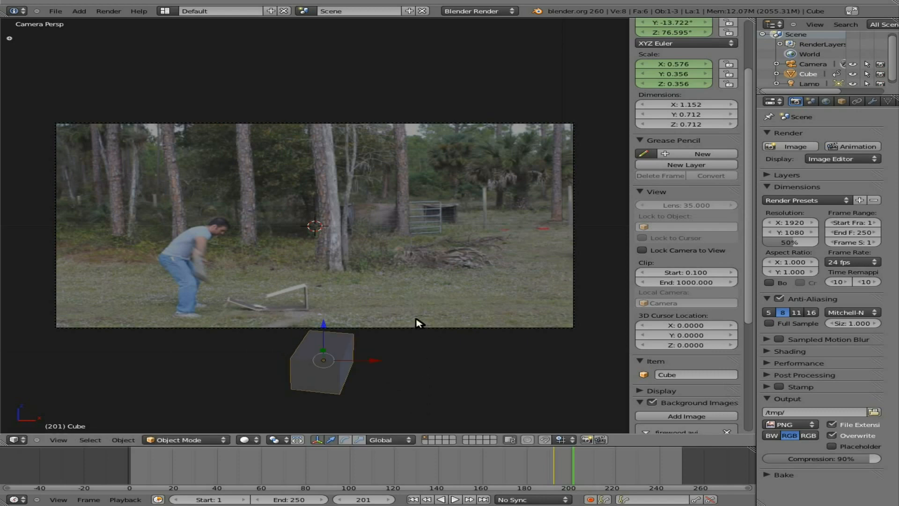
pyautogui.press('i')
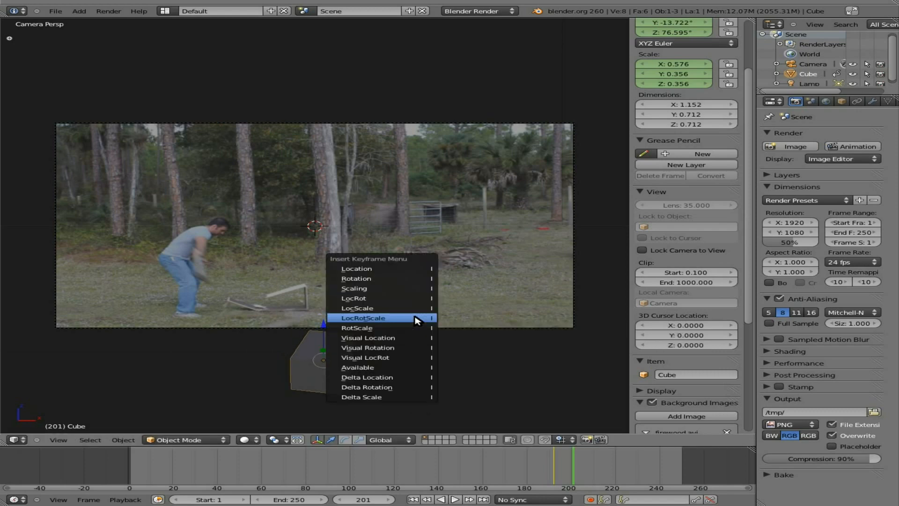
pyautogui.click(362, 317)
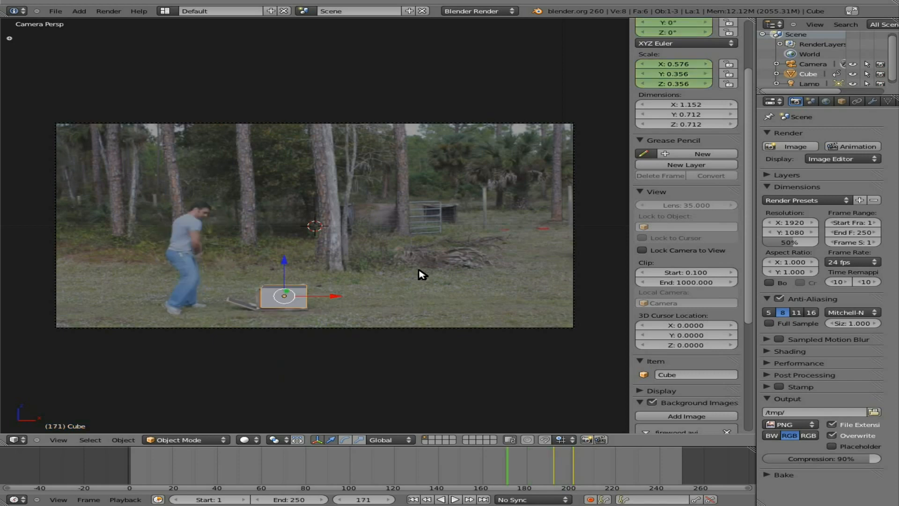
pyautogui.click(455, 499)
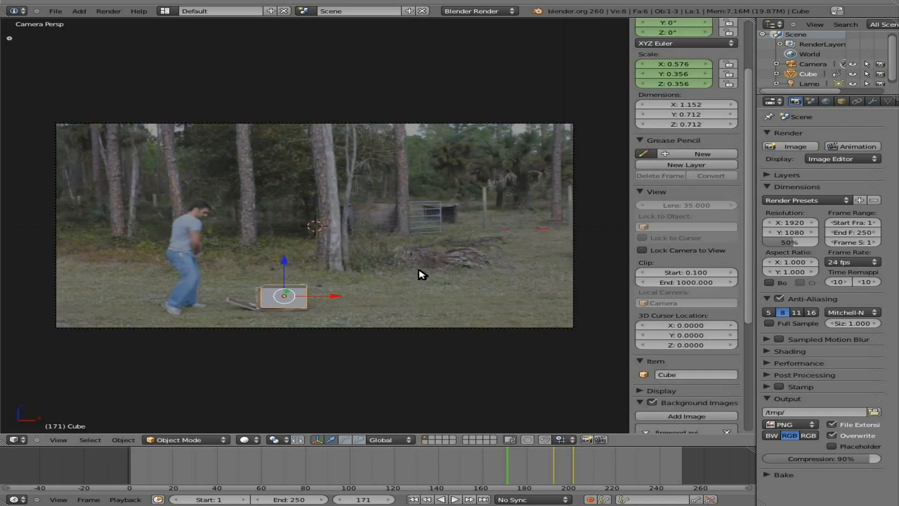
pyautogui.moveTo(371, 294)
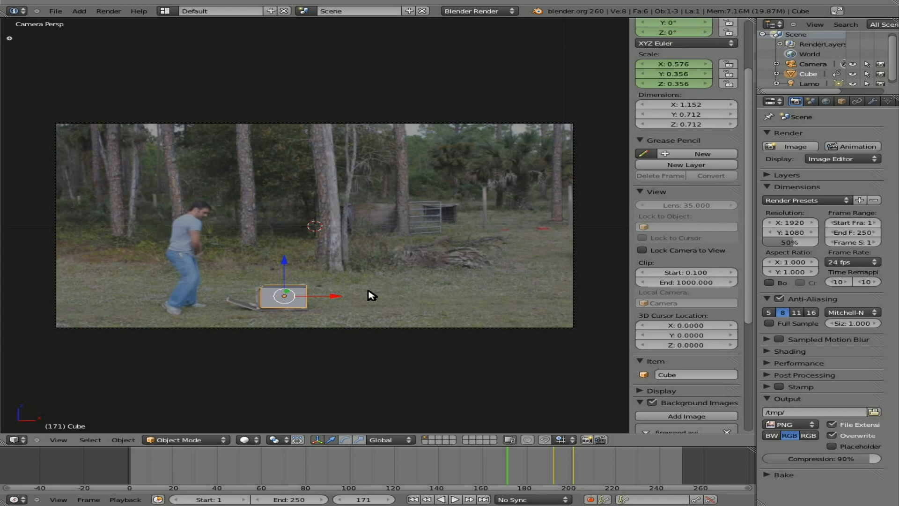
pyautogui.moveTo(393, 291)
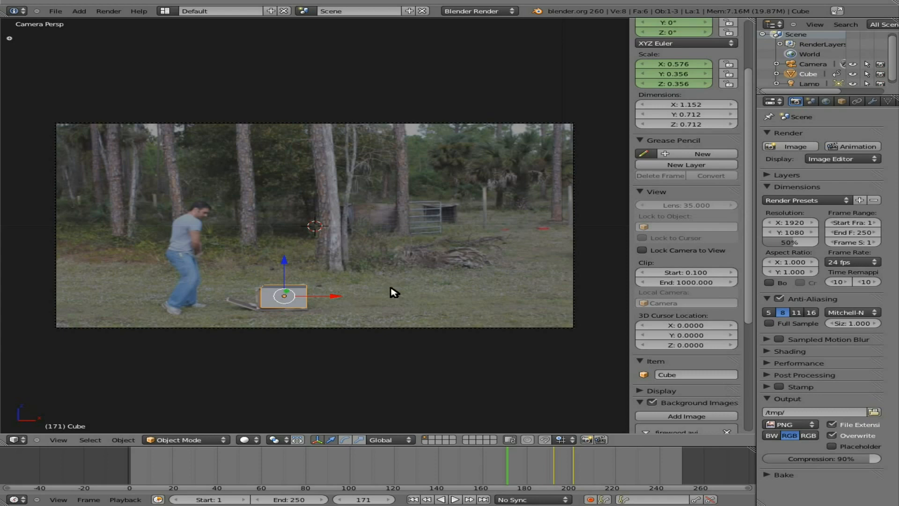
# Step: Switch to the Compositing layout and enable Use Nodes
pyautogui.click(220, 10)
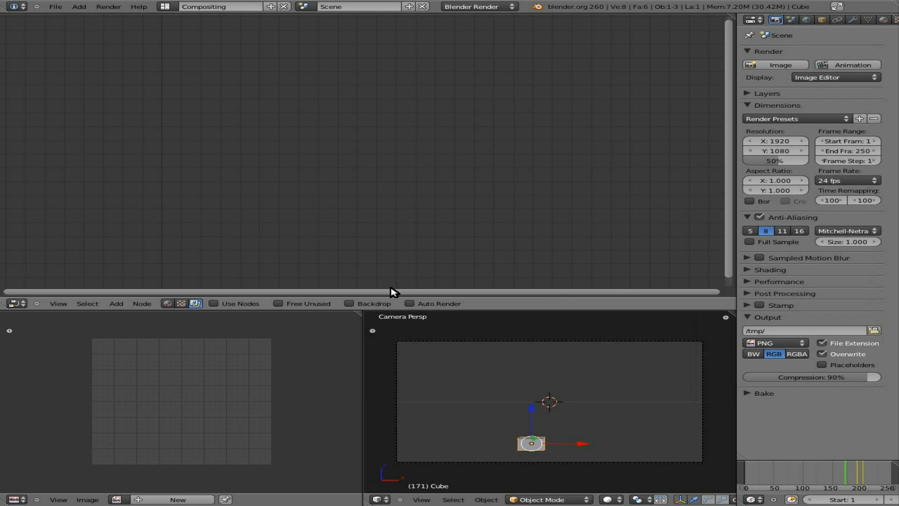
pyautogui.click(166, 6)
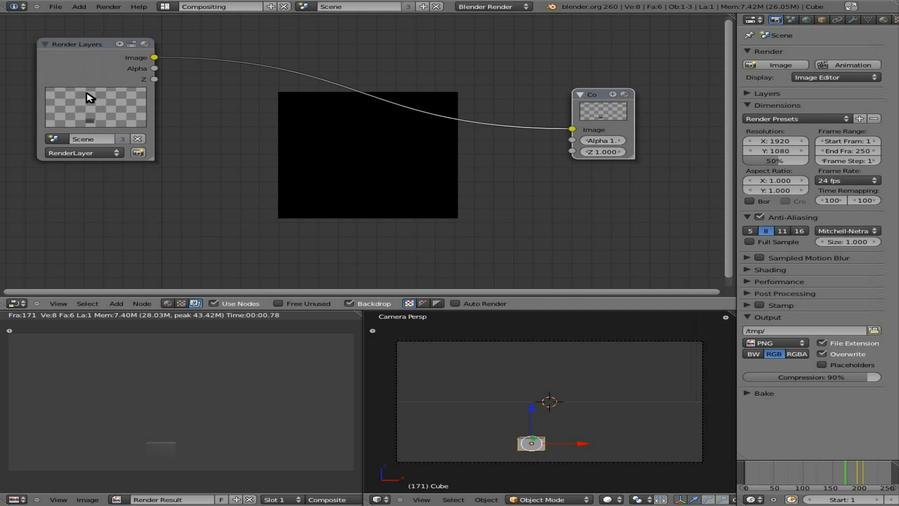
pyautogui.moveTo(144, 192)
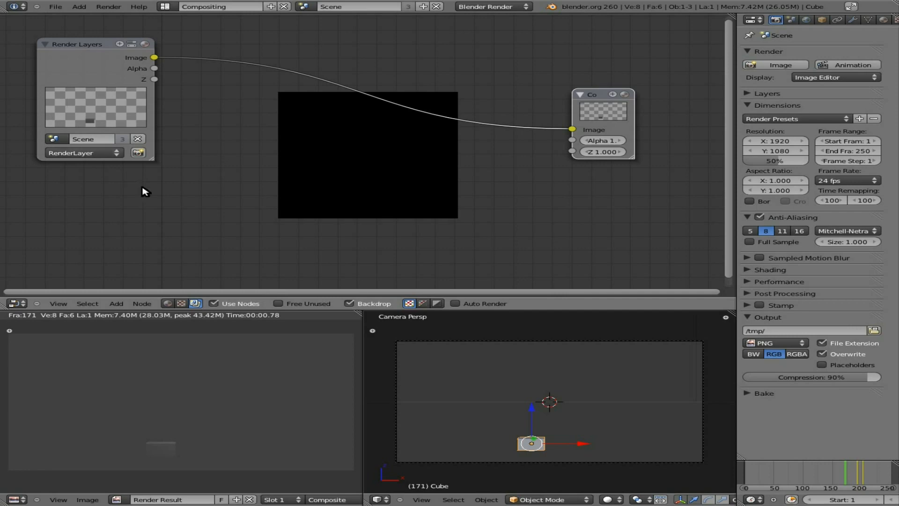
pyautogui.moveTo(174, 363)
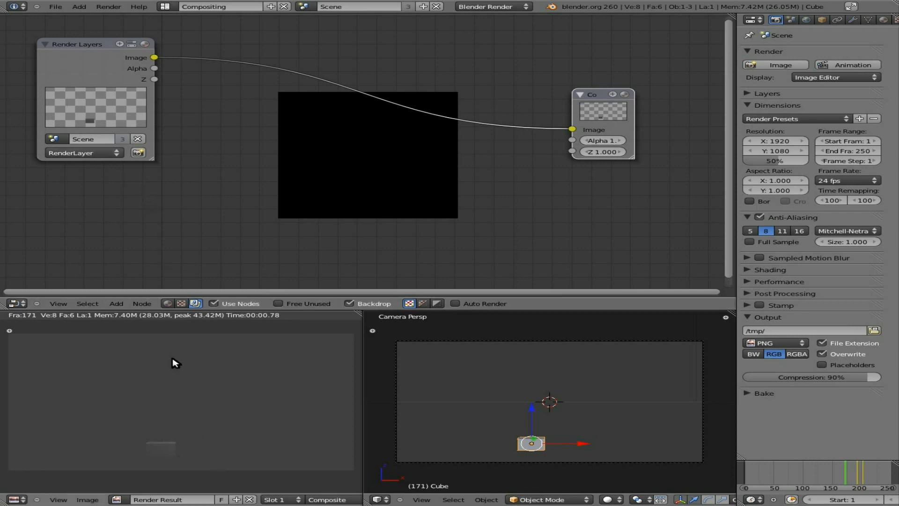
pyautogui.moveTo(182, 390)
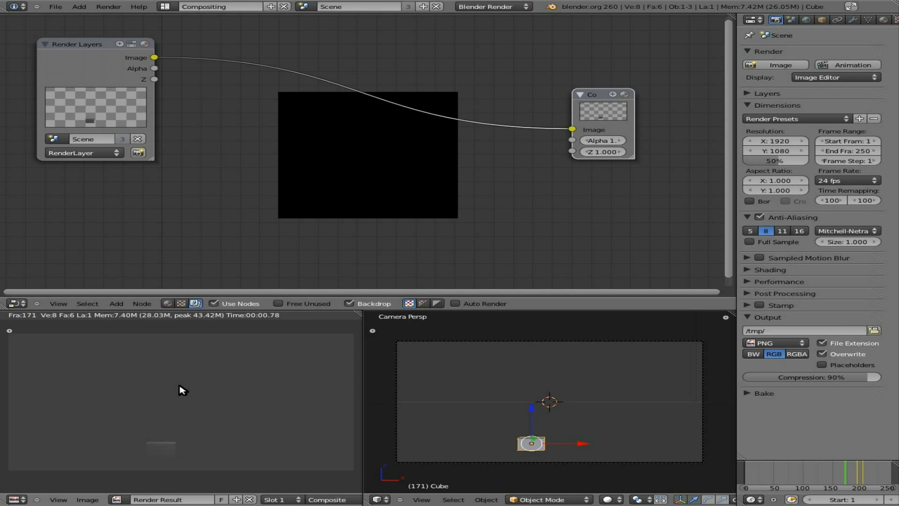
# Step: Add an Image node holding the firewood.avi movie with its frame count at 308
pyautogui.click(116, 304)
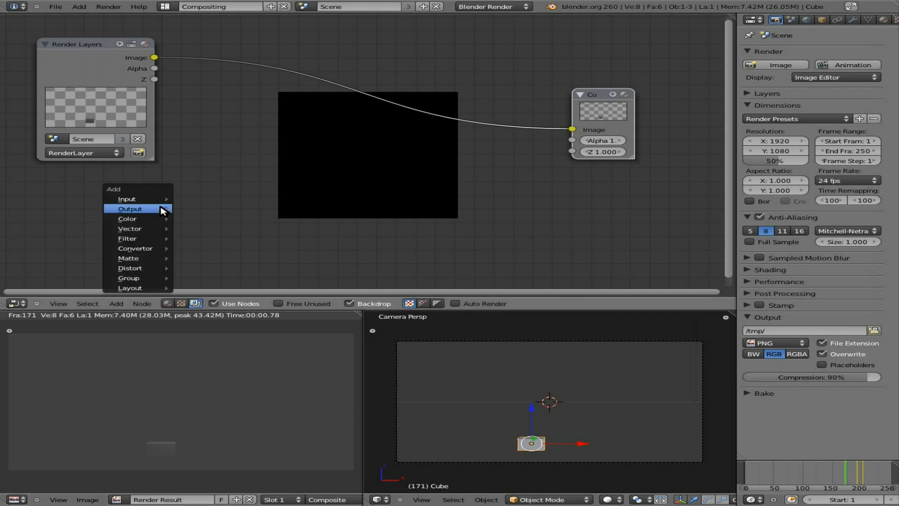
pyautogui.moveTo(127, 199)
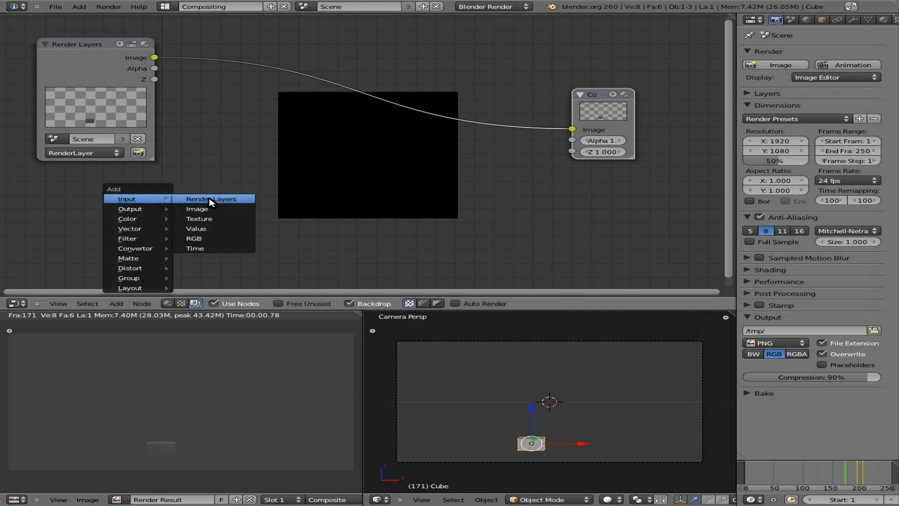
pyautogui.click(197, 208)
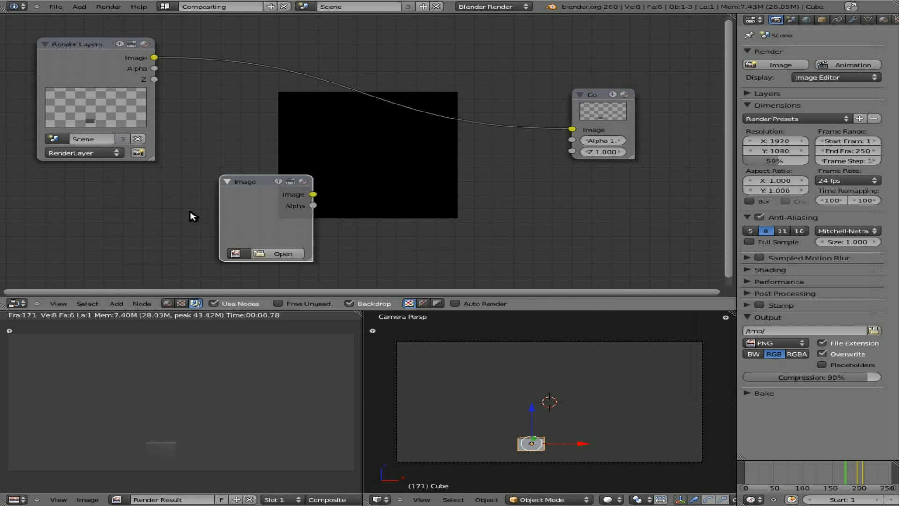
pyautogui.moveTo(236, 253)
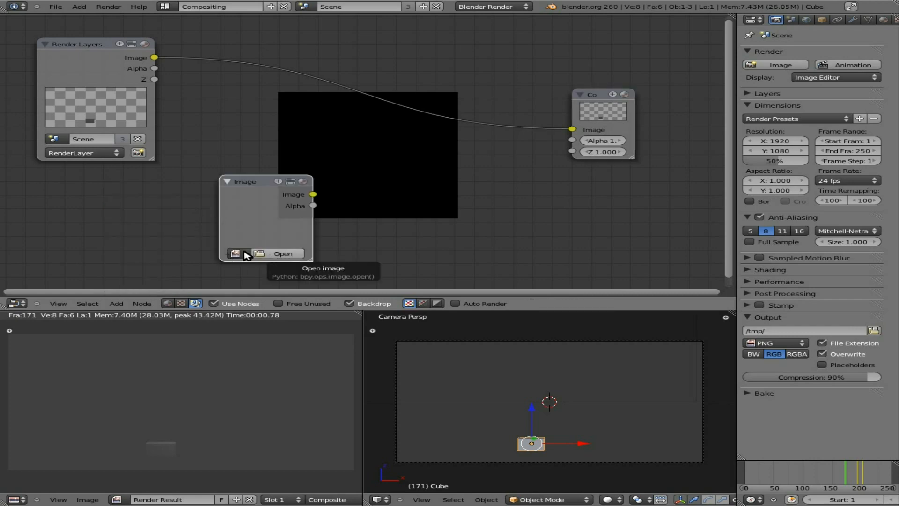
pyautogui.click(234, 253)
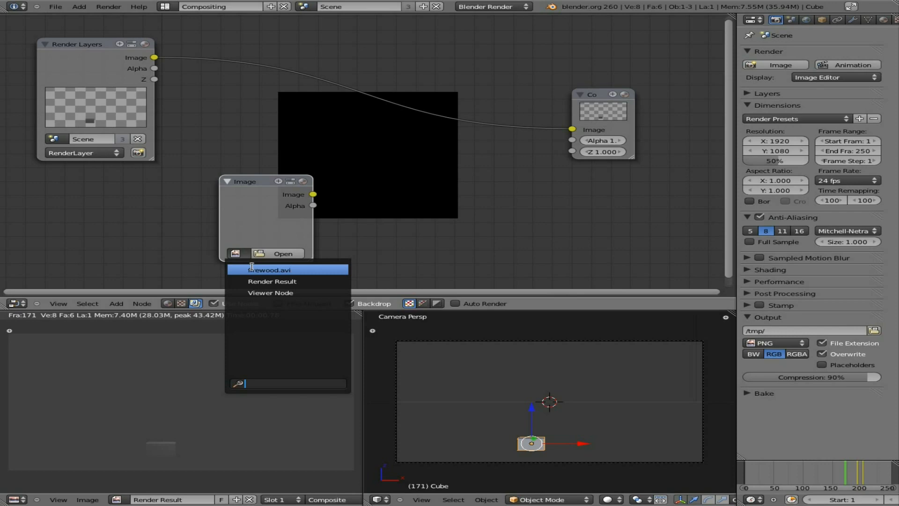
pyautogui.click(271, 270)
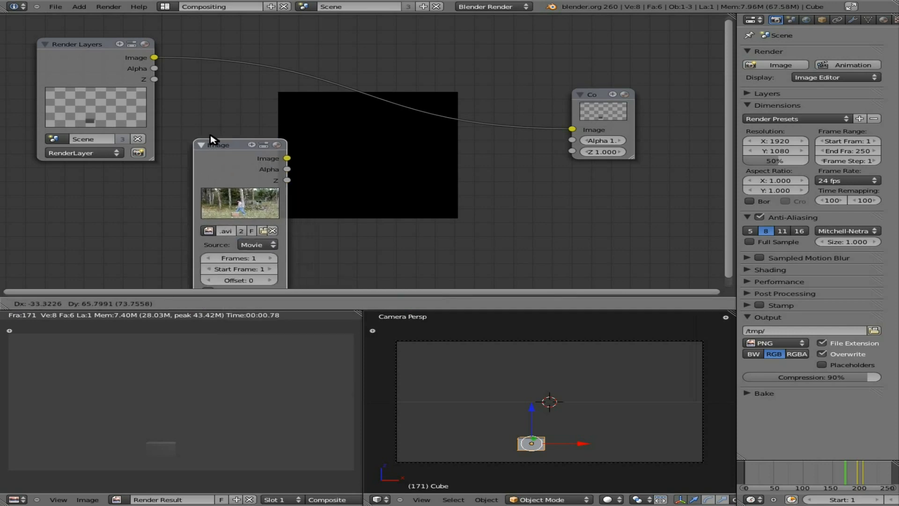
pyautogui.moveTo(217, 145); pyautogui.dragTo(166, 107)
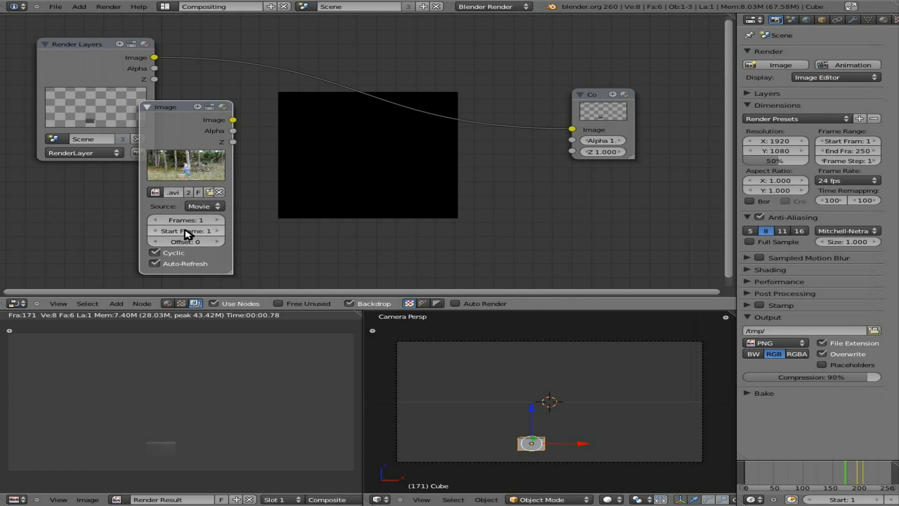
pyautogui.moveTo(185, 241)
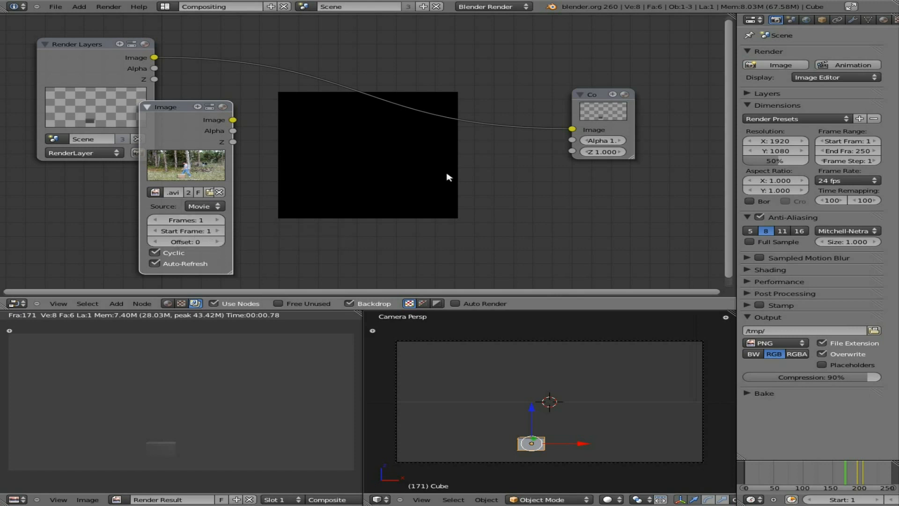
pyautogui.moveTo(737, 65)
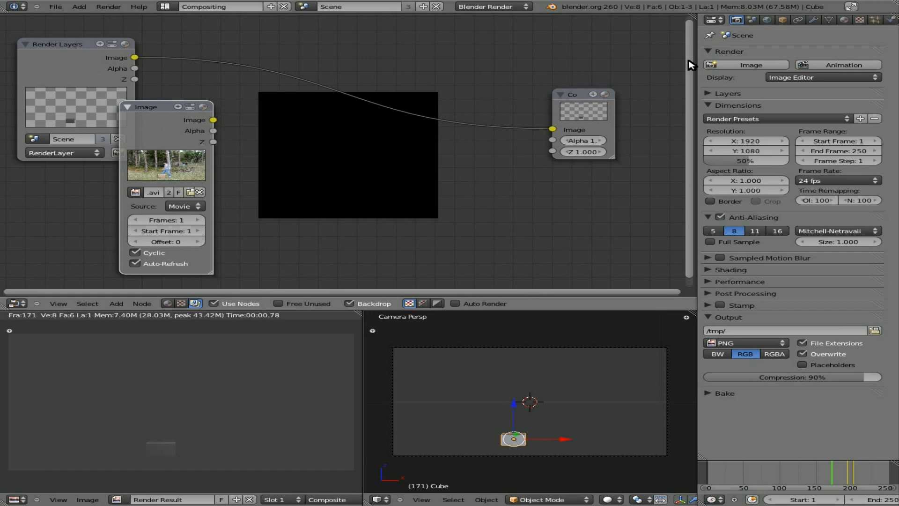
pyautogui.click(876, 20)
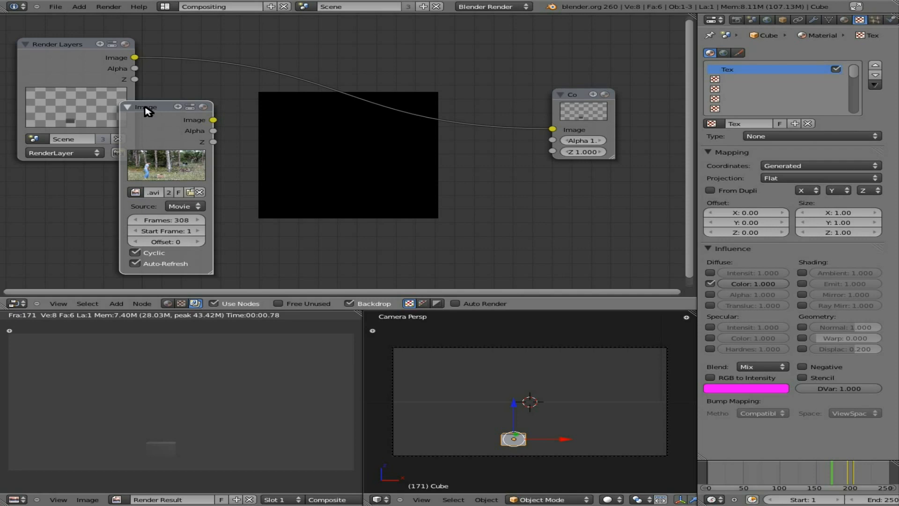
# Step: Collapse the Render Layers and Image nodes and add an AlphaOver node
pyautogui.click(127, 107)
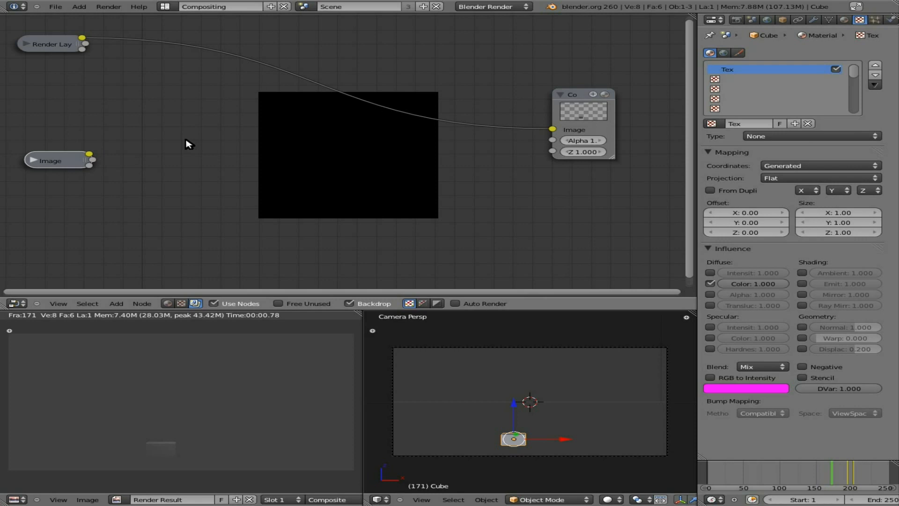
pyautogui.moveTo(253, 197)
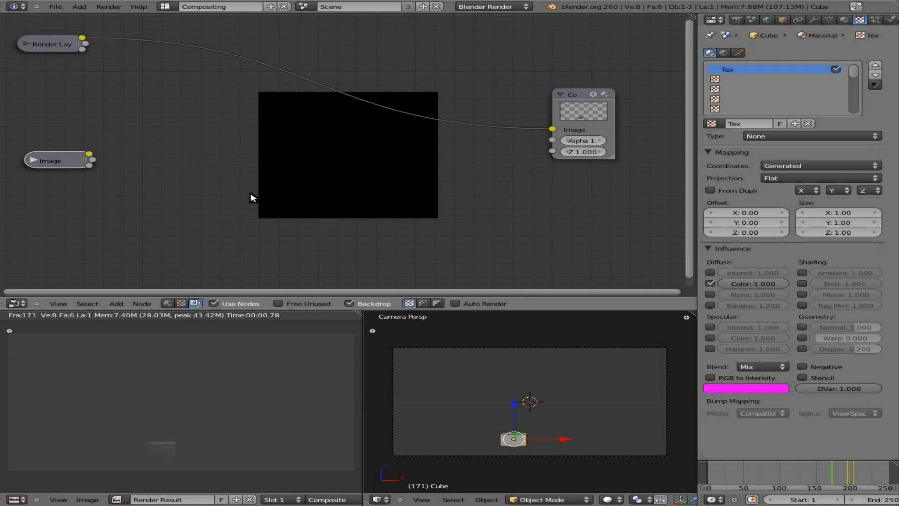
pyautogui.click(116, 303)
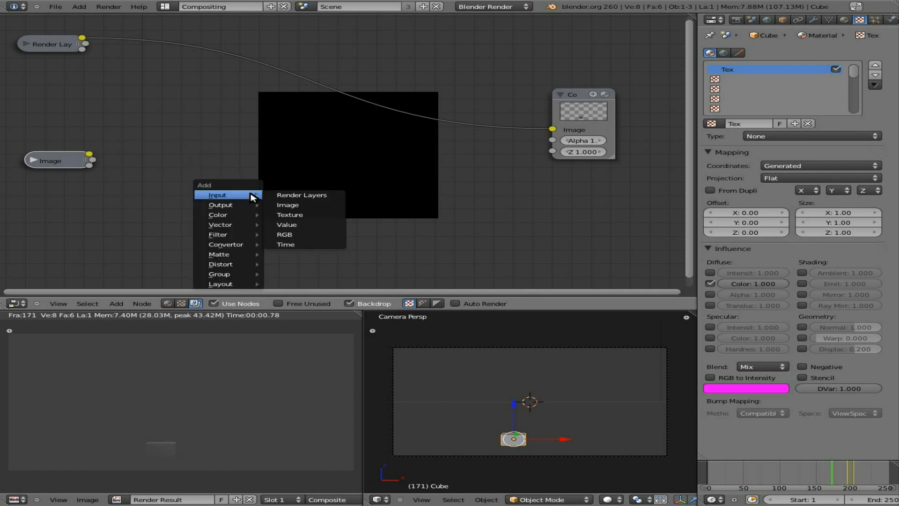
pyautogui.moveTo(218, 235)
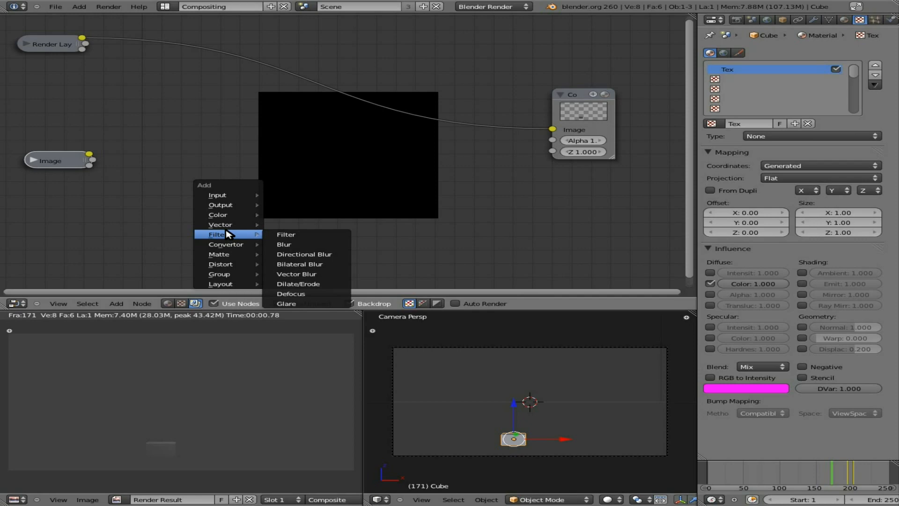
pyautogui.moveTo(225, 205)
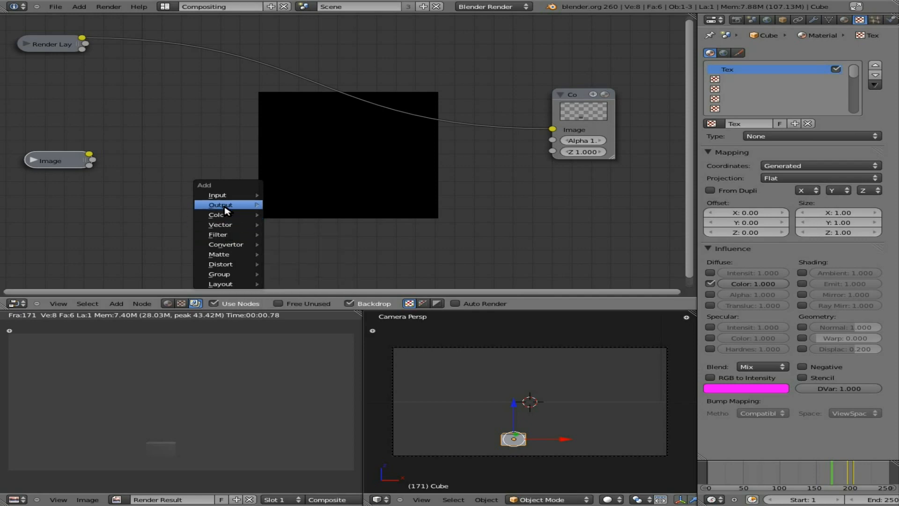
pyautogui.moveTo(220, 214)
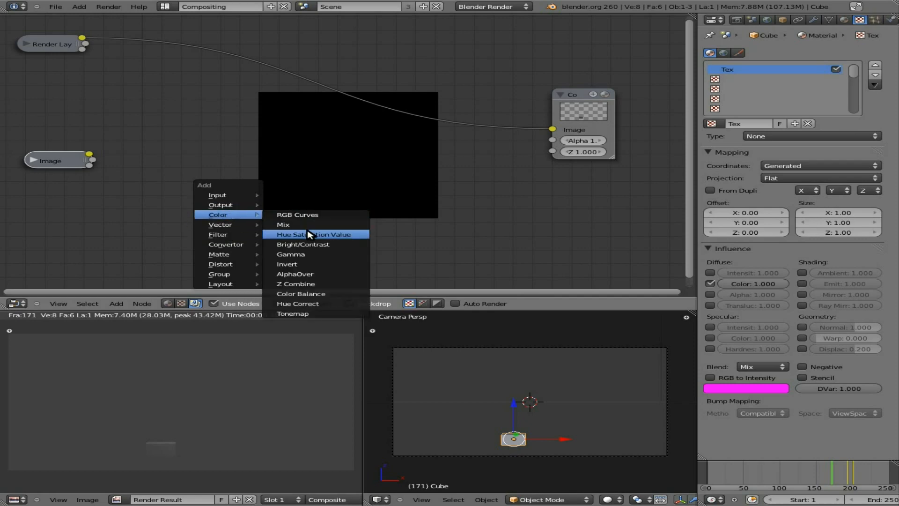
pyautogui.moveTo(306, 224)
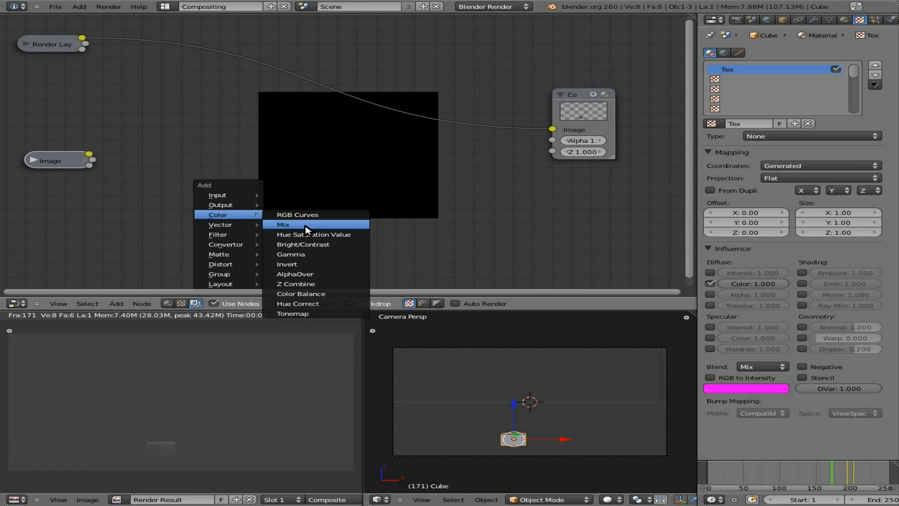
pyautogui.moveTo(314, 274)
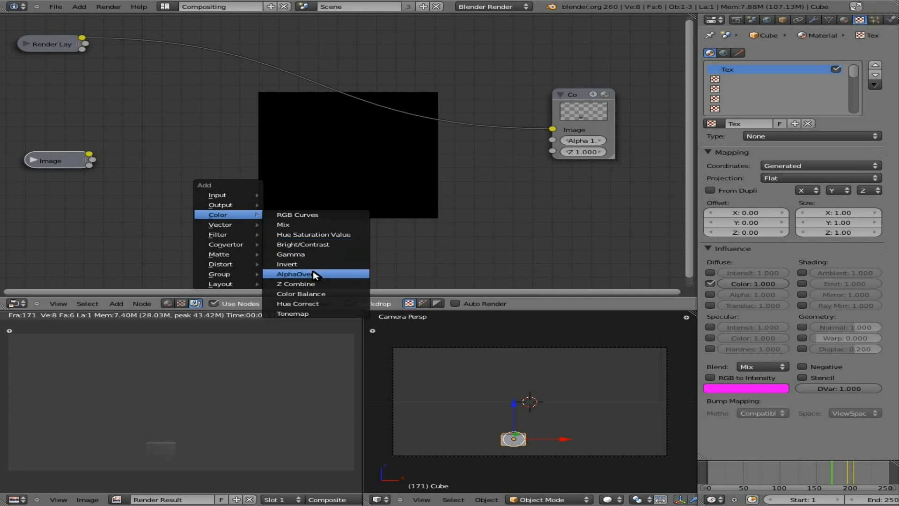
pyautogui.click(293, 274)
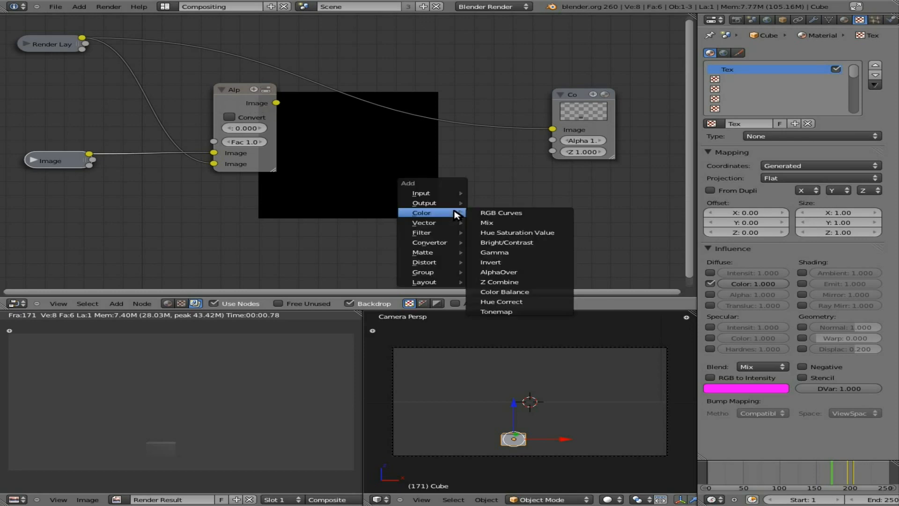
# Step: Add a Viewer node fed by the AlphaOver output to preview the composite
pyautogui.click(500, 212)
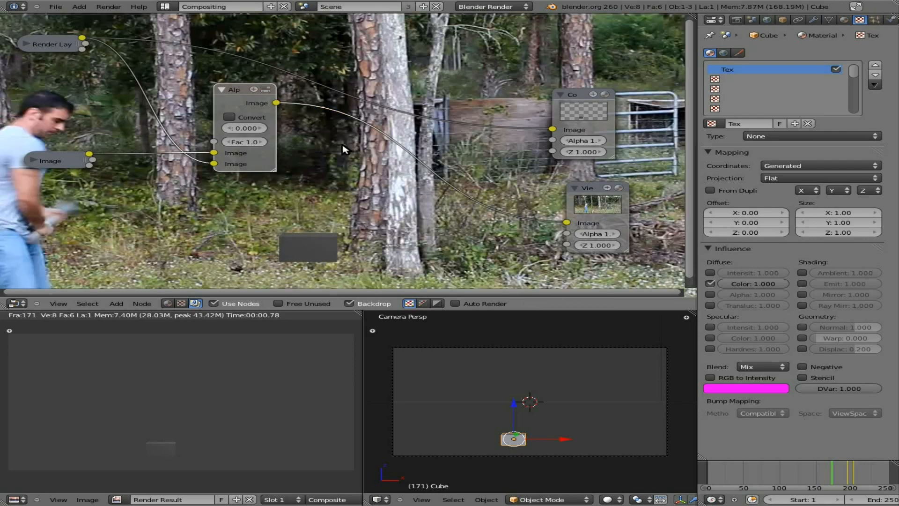
pyautogui.moveTo(380, 185)
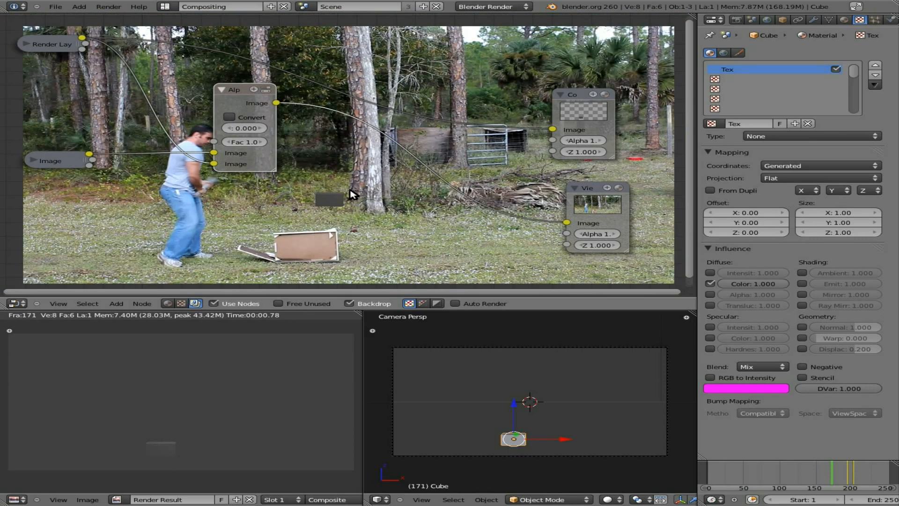
pyautogui.moveTo(335, 205)
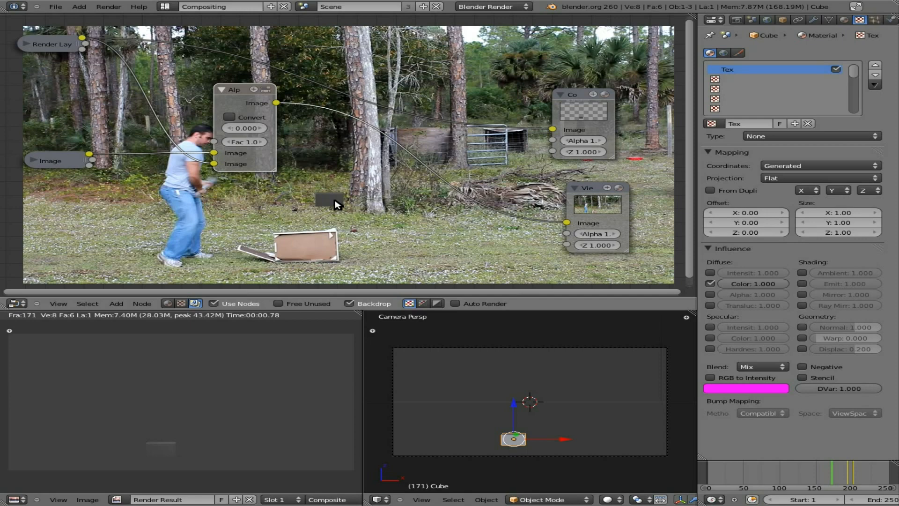
pyautogui.moveTo(195, 194)
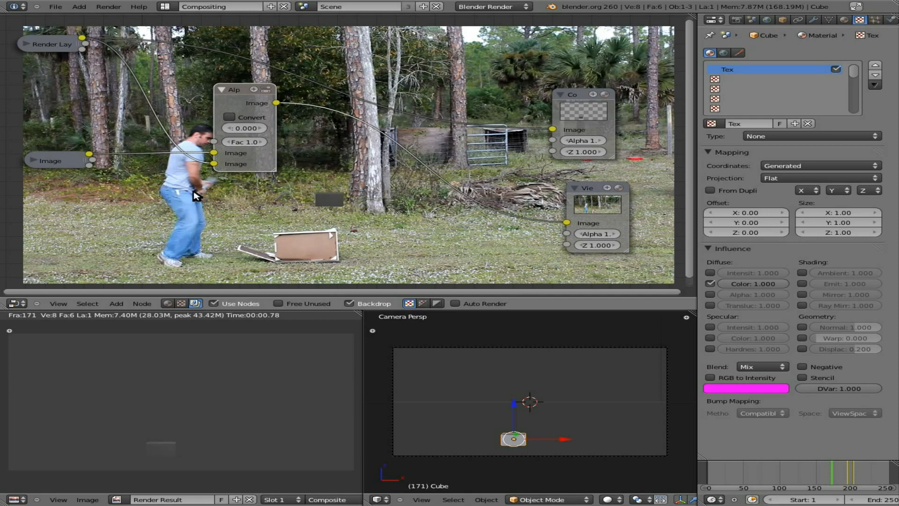
pyautogui.moveTo(321, 262)
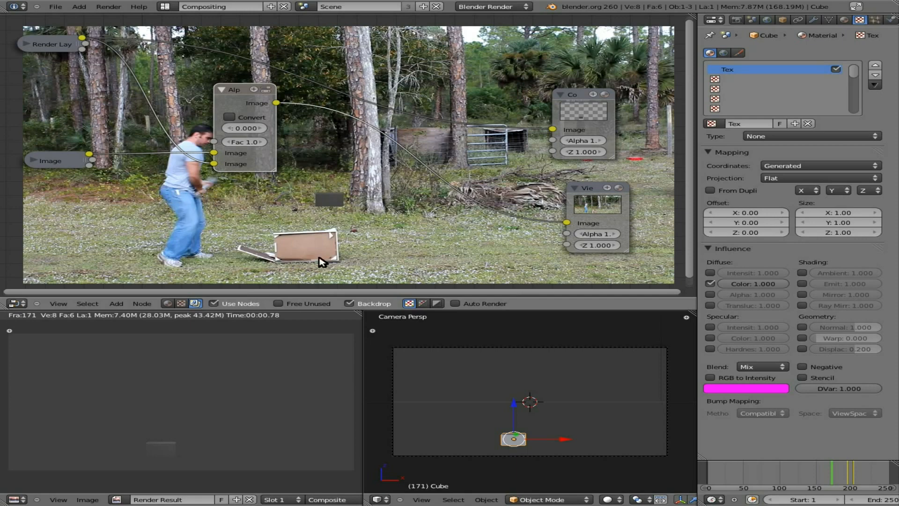
pyautogui.moveTo(87, 96)
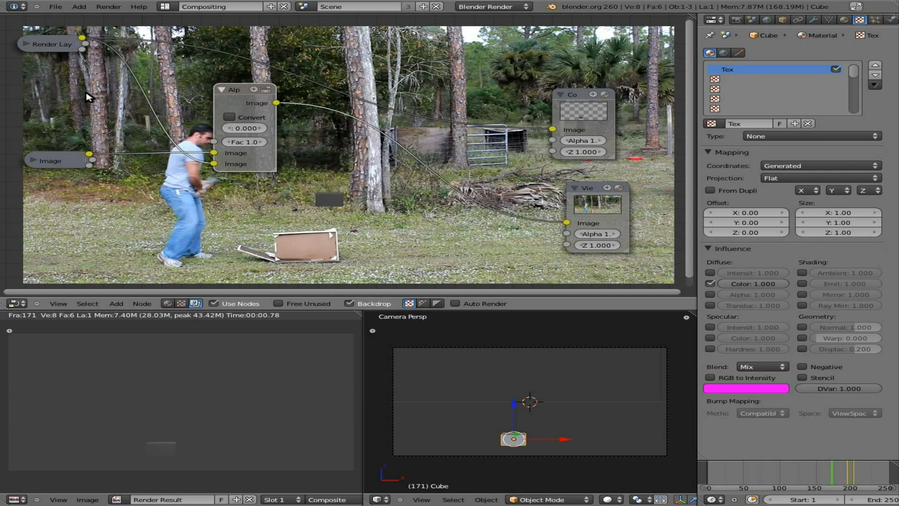
pyautogui.moveTo(217, 197)
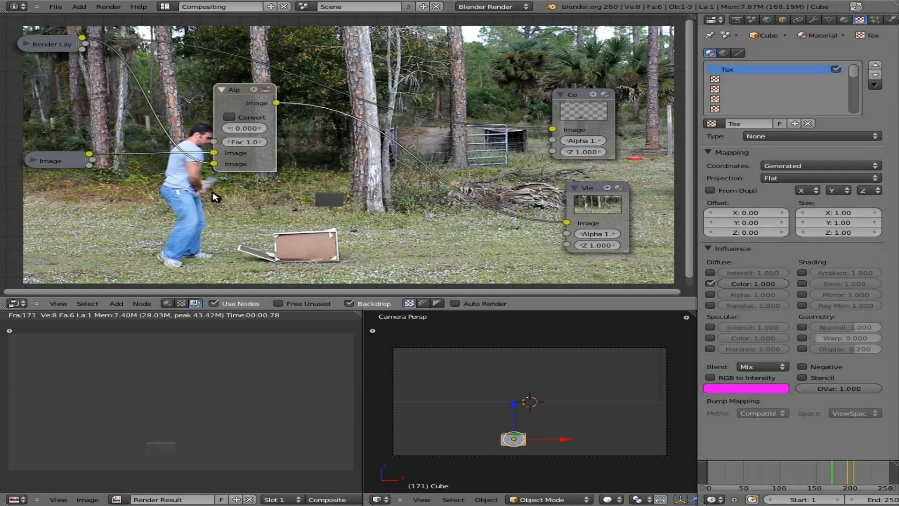
pyautogui.moveTo(699, 106)
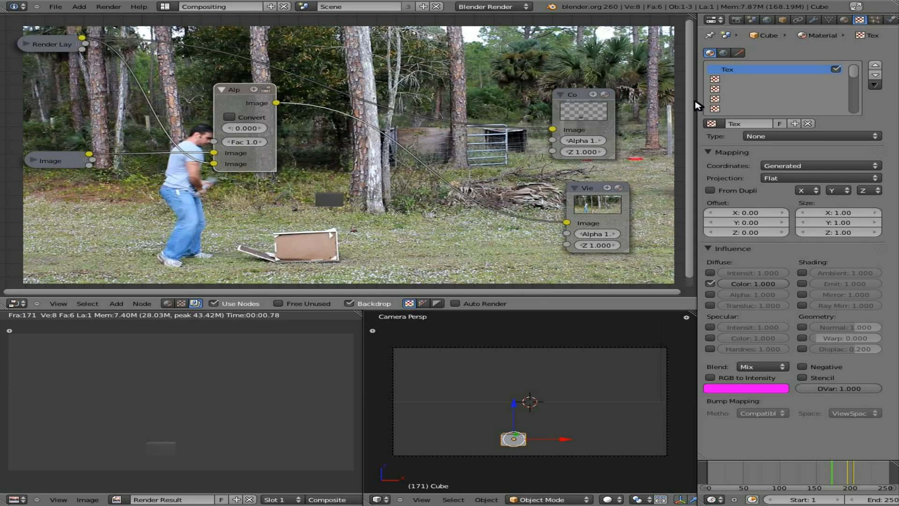
# Step: Switch the render resolution to the HDTV 720p preset and move the Alpha Over node aside
pyautogui.click(711, 20)
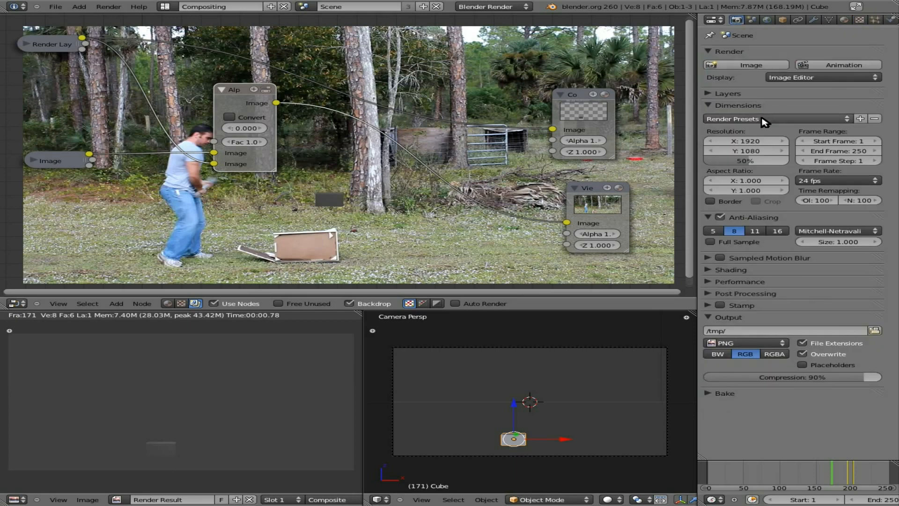
pyautogui.click(771, 119)
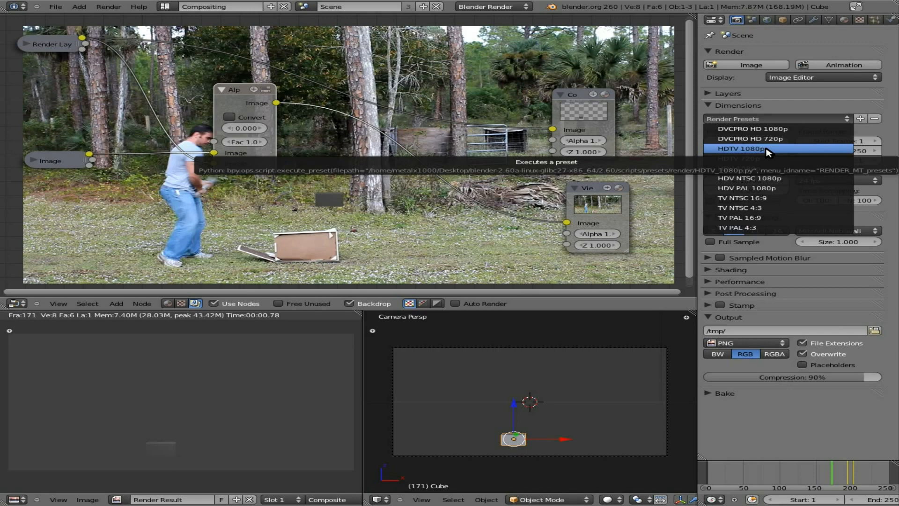
pyautogui.click(745, 148)
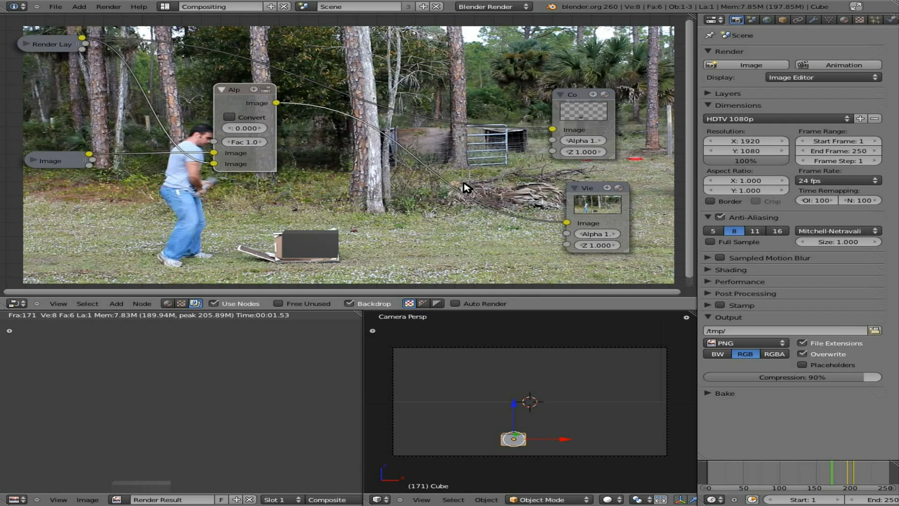
pyautogui.click(763, 118)
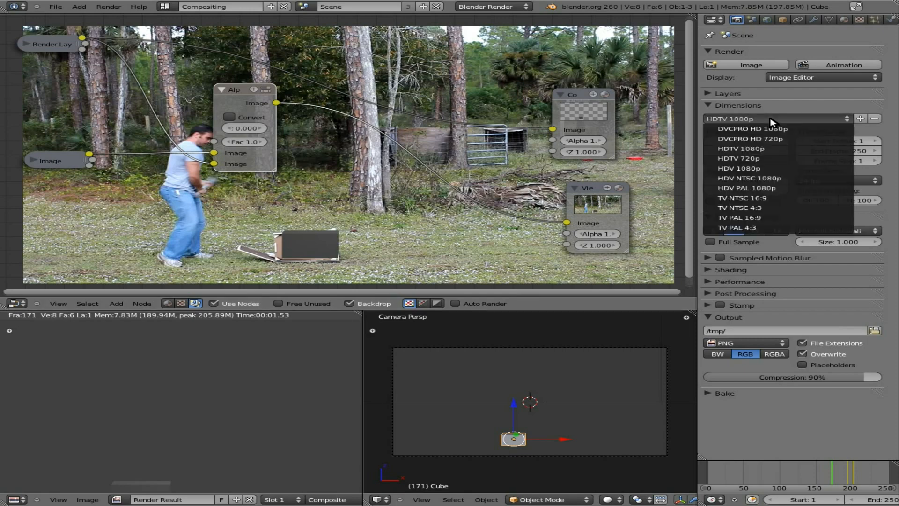
pyautogui.click(739, 158)
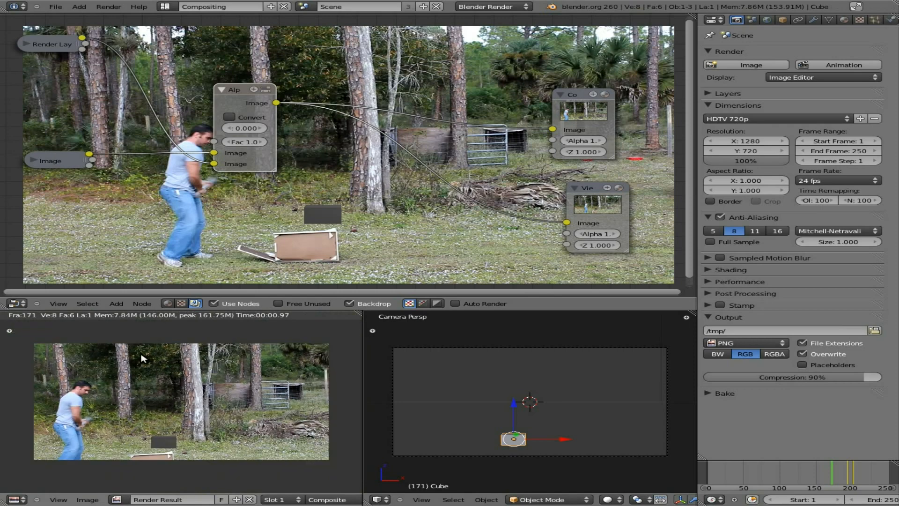
pyautogui.moveTo(285, 341)
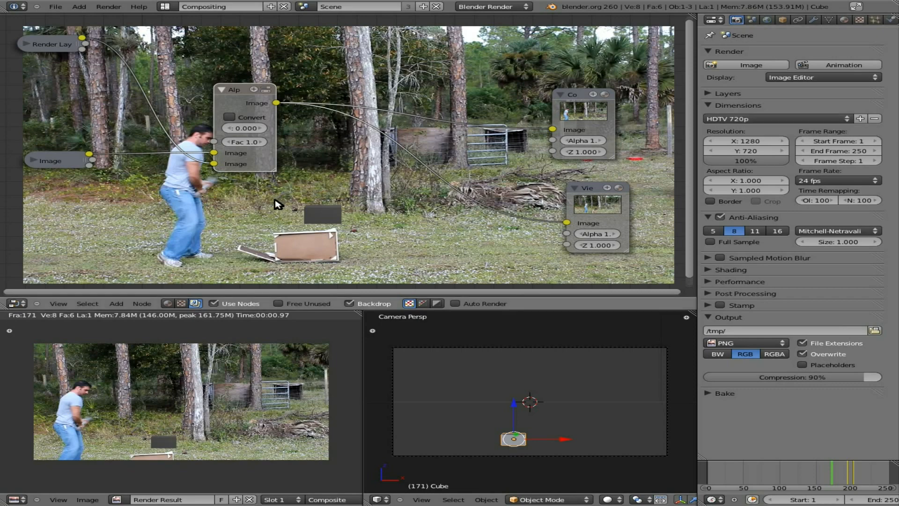
pyautogui.moveTo(235, 89); pyautogui.dragTo(261, 123)
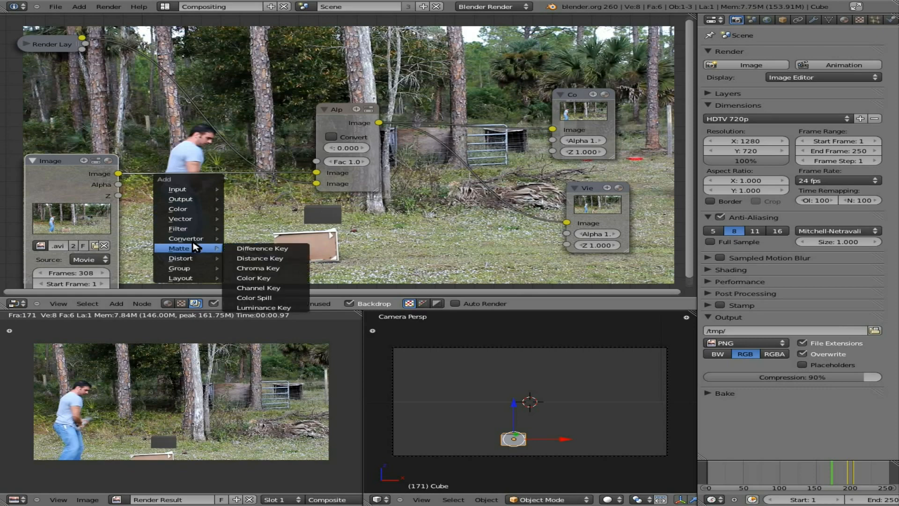
pyautogui.moveTo(181, 258)
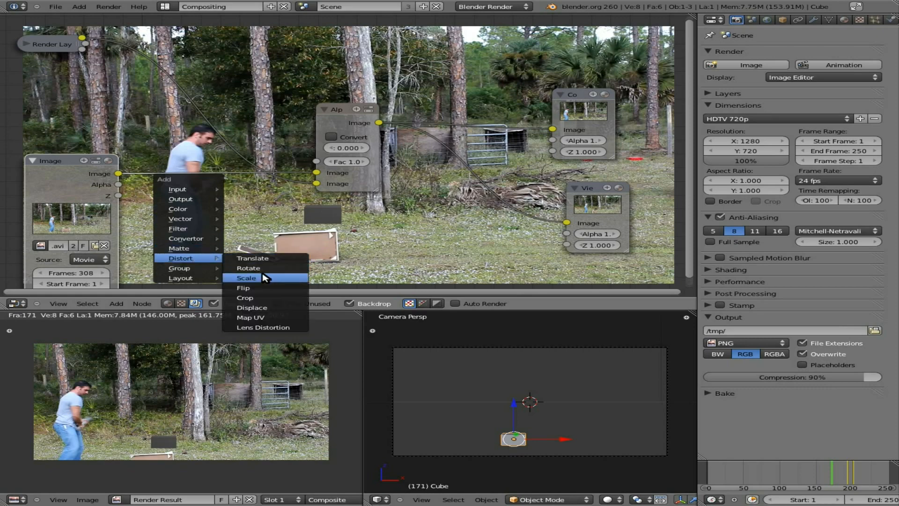
# Step: Add a Scale node set to Render Size and position it below the footage link
pyautogui.click(247, 278)
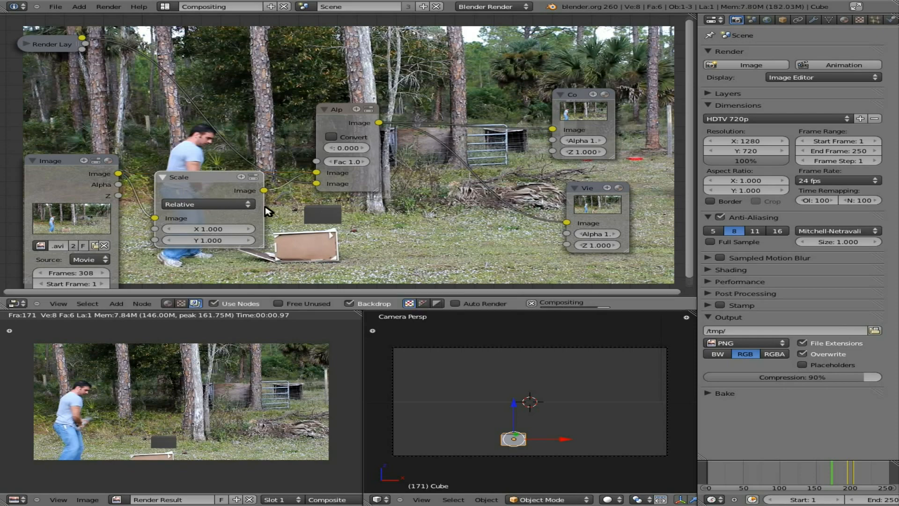
pyautogui.moveTo(160, 224)
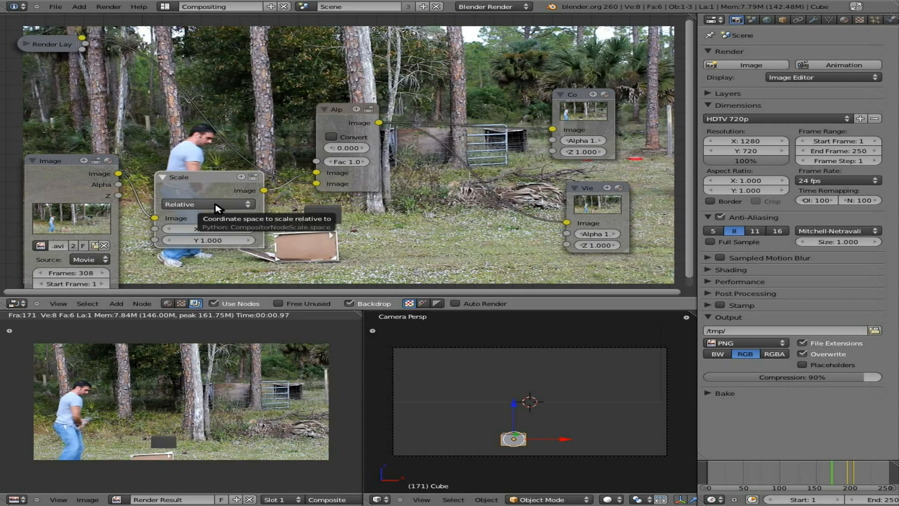
pyautogui.click(206, 204)
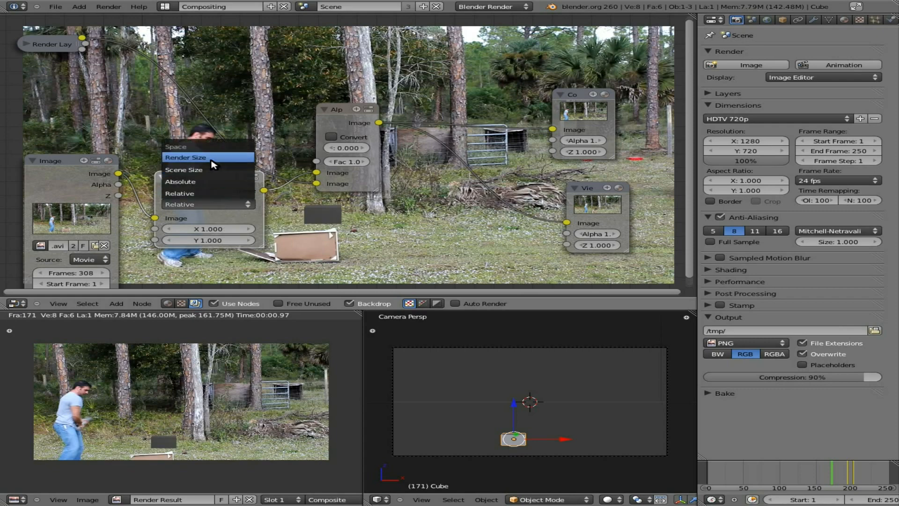
pyautogui.click(185, 158)
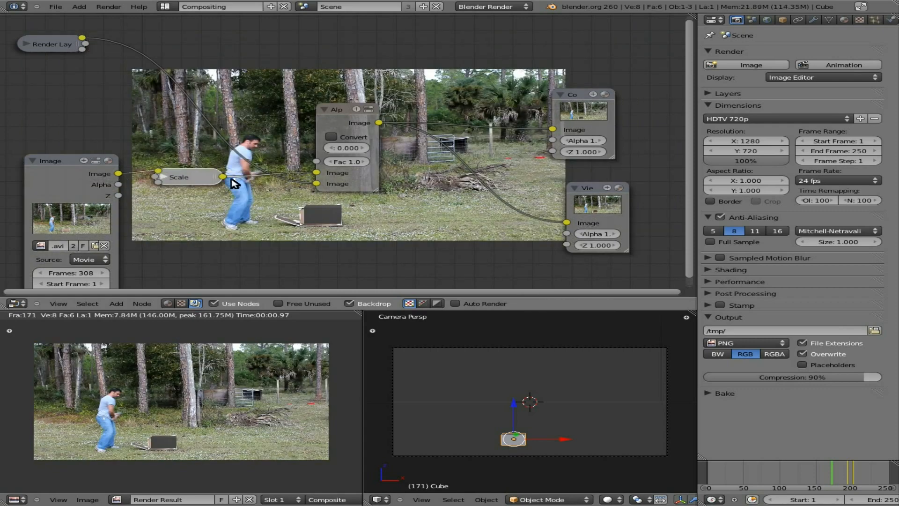
pyautogui.moveTo(215, 202)
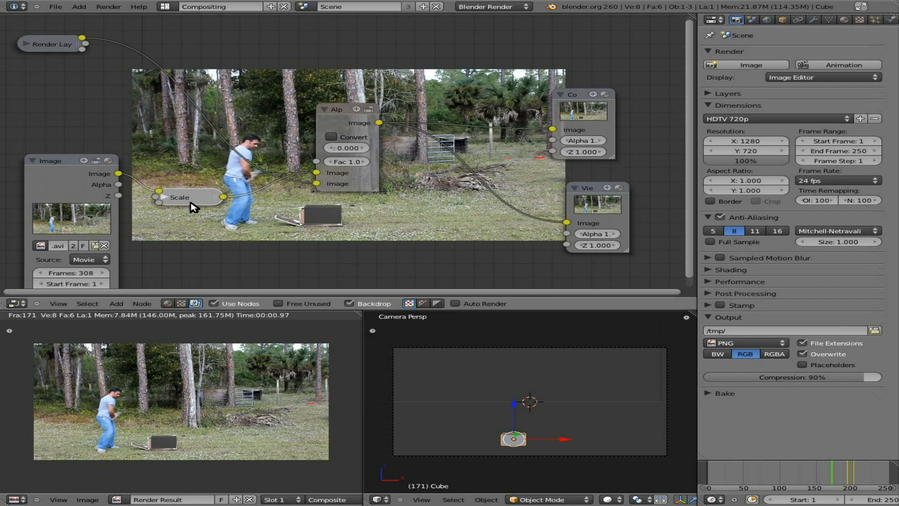
pyautogui.moveTo(181, 197); pyautogui.dragTo(174, 218)
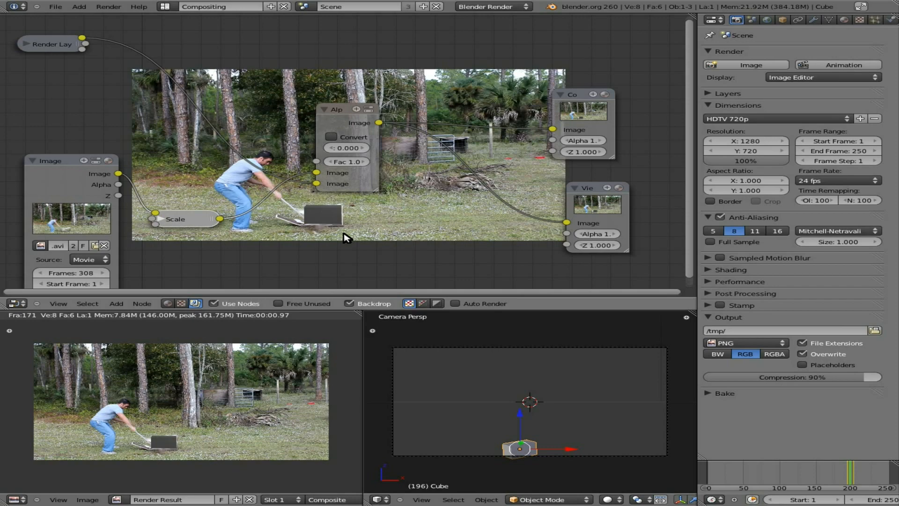
pyautogui.moveTo(156, 220)
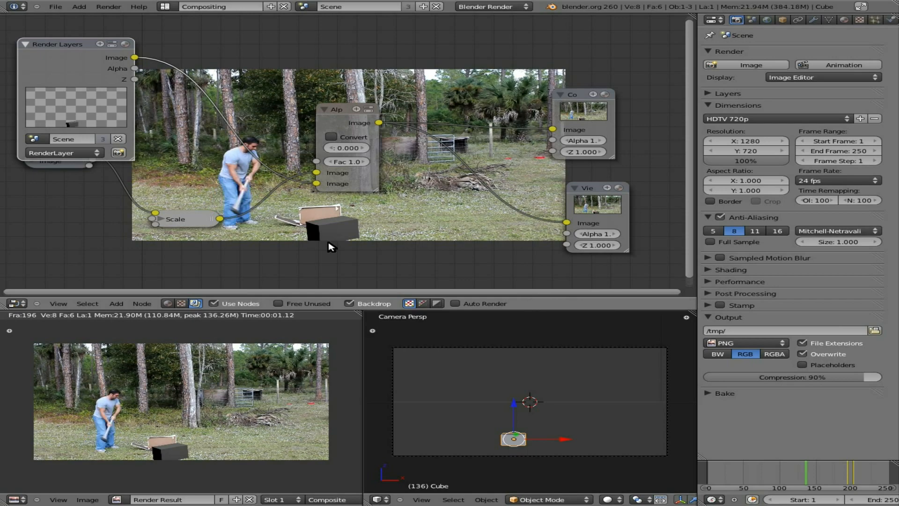
pyautogui.moveTo(266, 180)
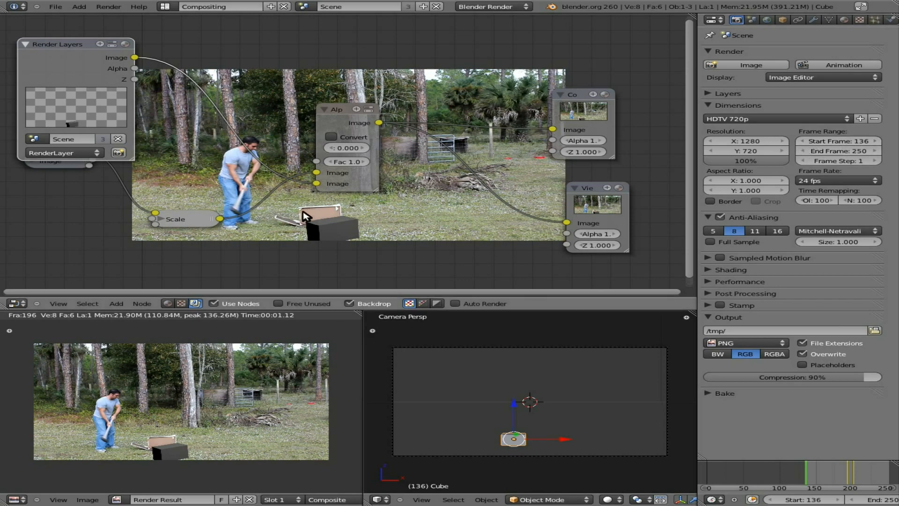
pyautogui.moveTo(352, 230)
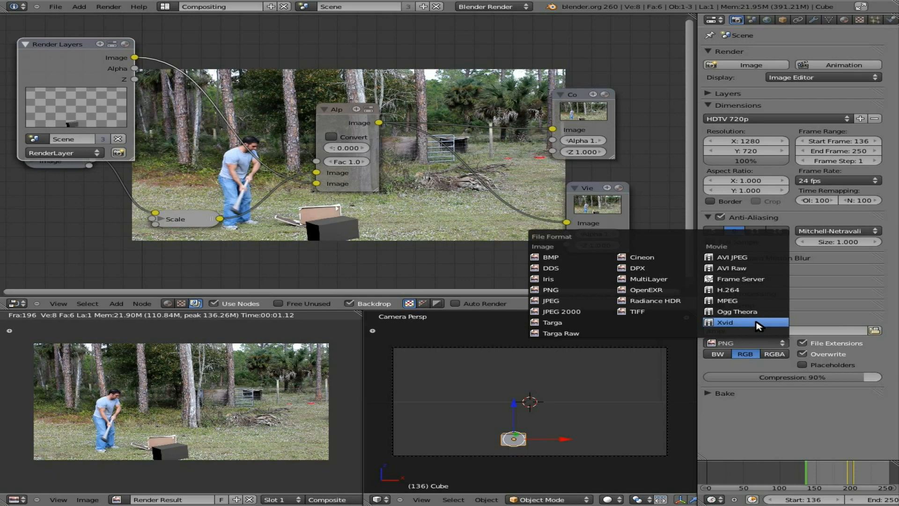
# Step: Choose Xvid format, output path /tmp/firewood4.avi, and the 30 fps frame rate preset
pyautogui.click(725, 322)
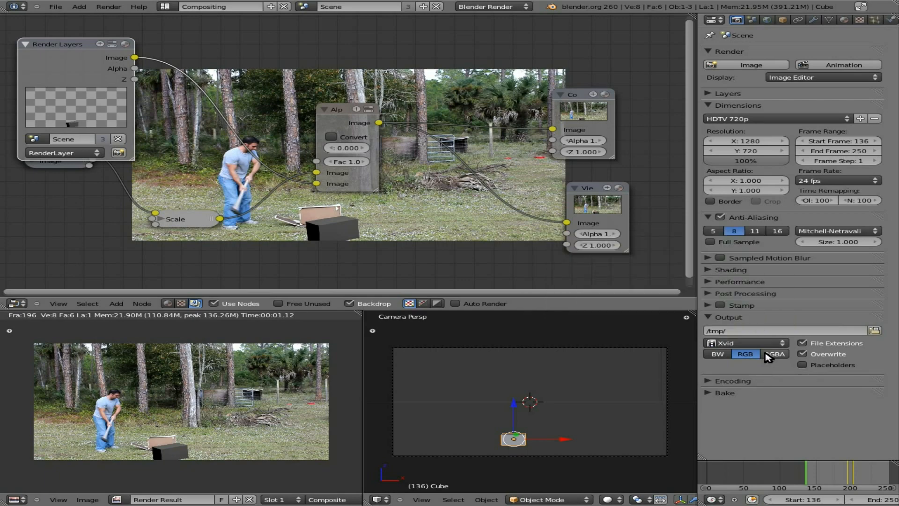
pyautogui.click(739, 330)
pyautogui.write('firewood4.avi')
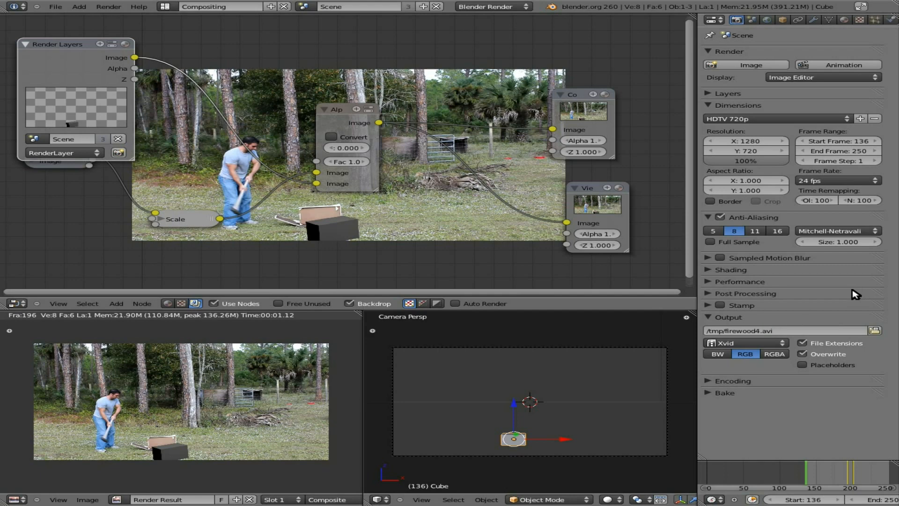
pyautogui.moveTo(838, 179)
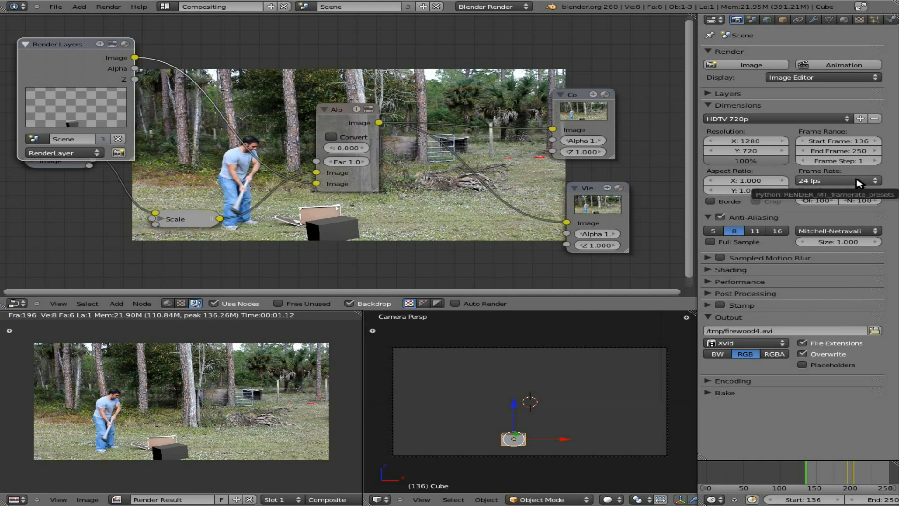
pyautogui.click(838, 179)
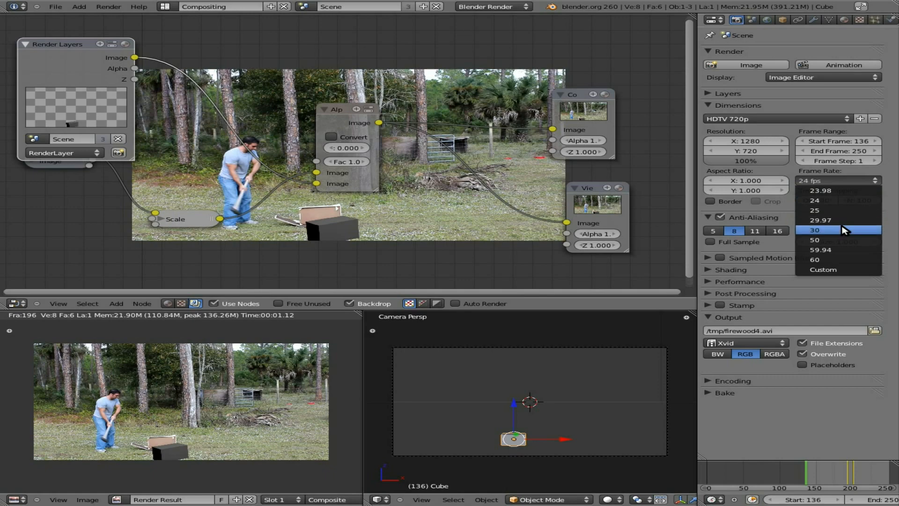
pyautogui.click(813, 229)
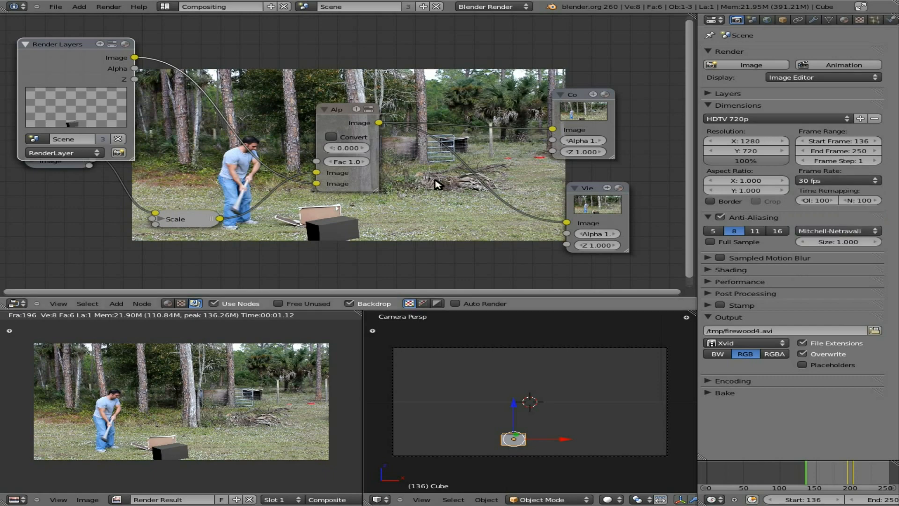
pyautogui.moveTo(455, 198)
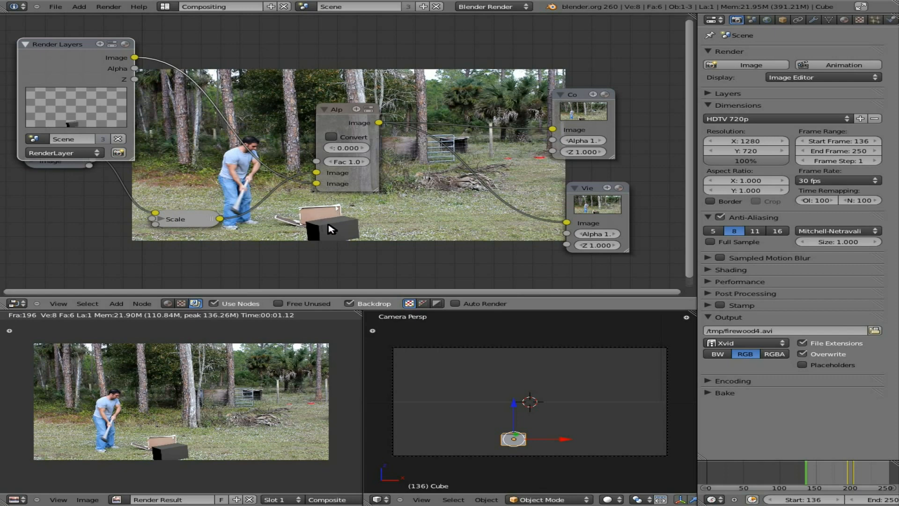
pyautogui.moveTo(319, 223)
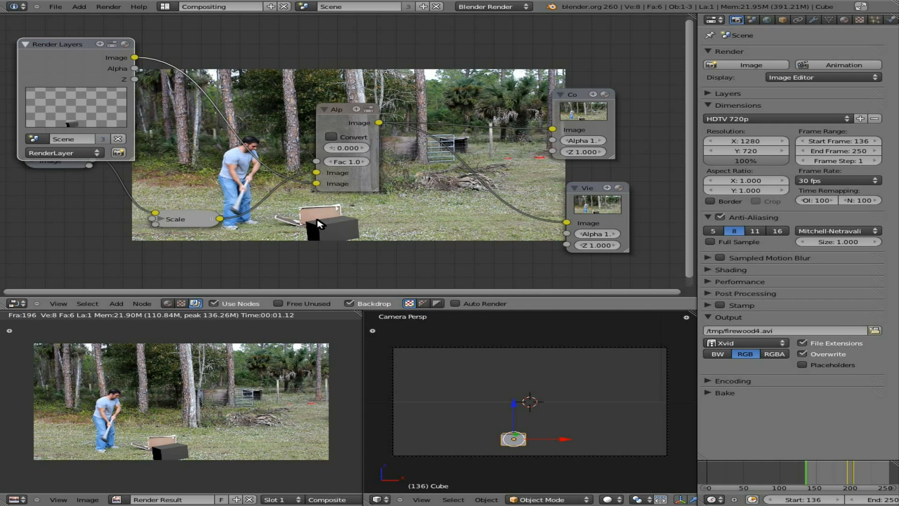
pyautogui.moveTo(837, 64)
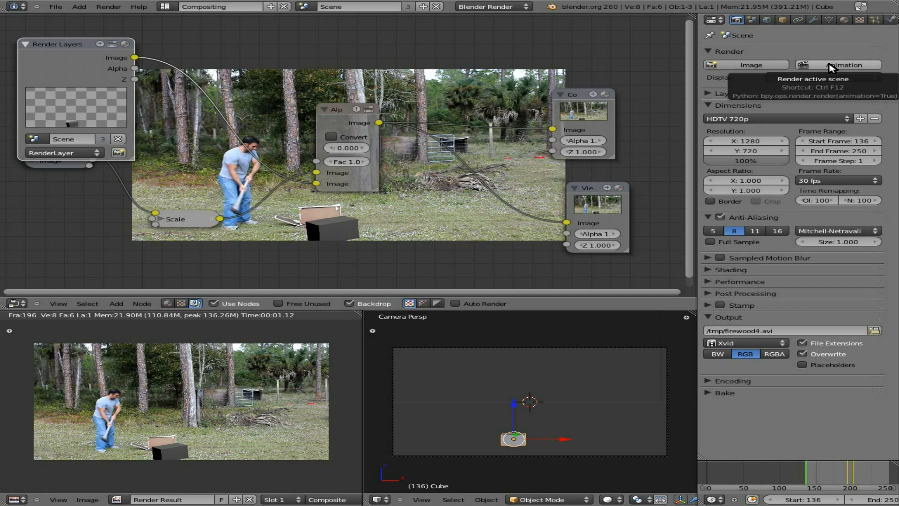
# Step: Start rendering the full animation from the Render panel's Animation button
pyautogui.click(838, 64)
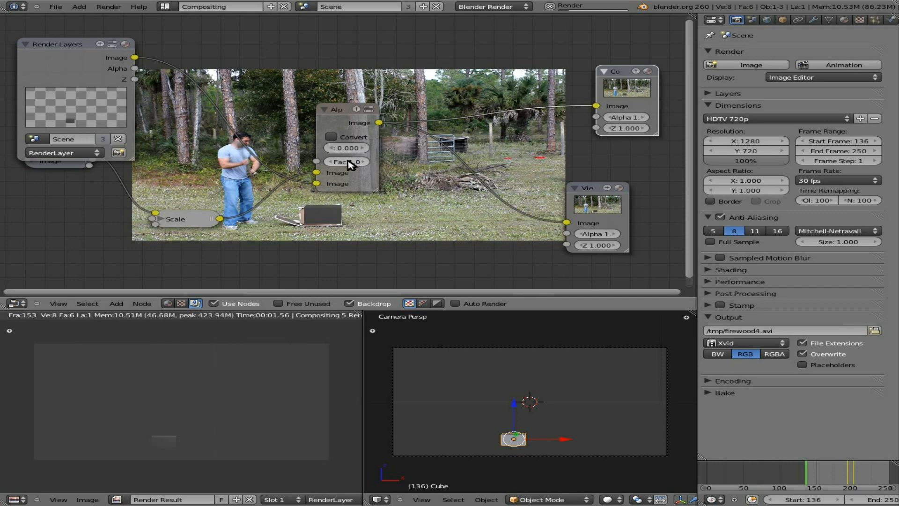
pyautogui.moveTo(348, 161)
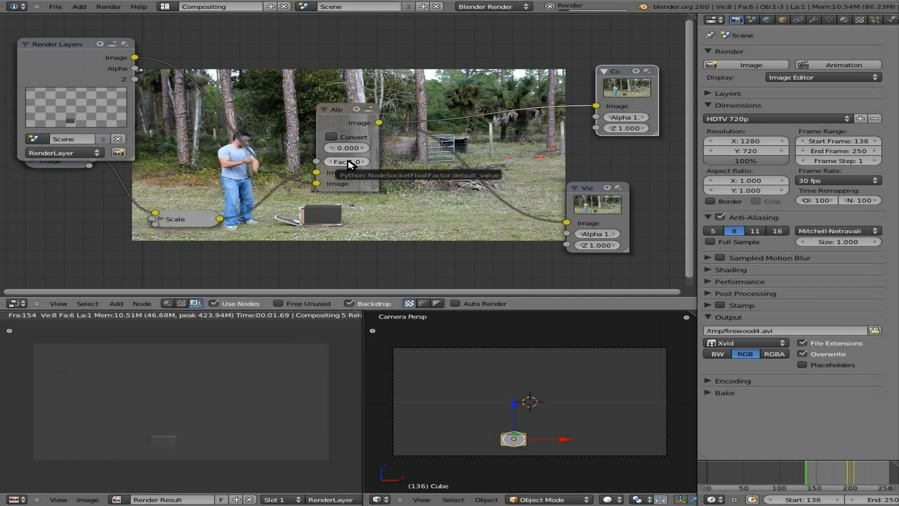